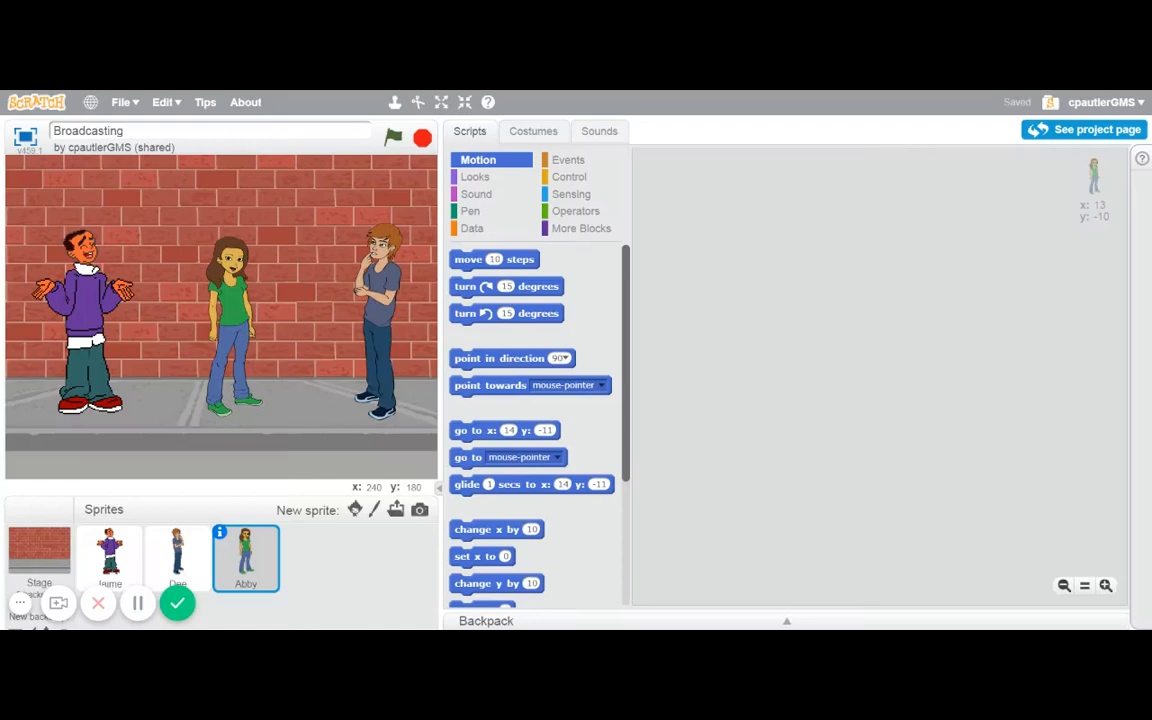
mouse_move(14, 322)
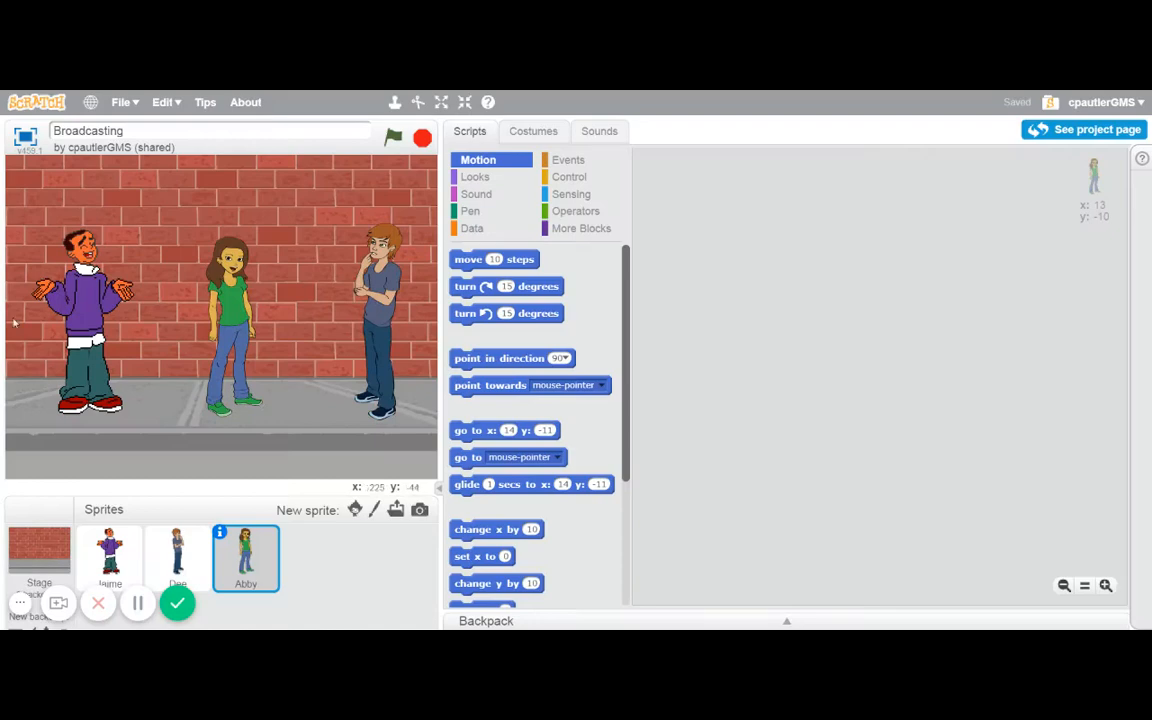
mouse_move(562, 293)
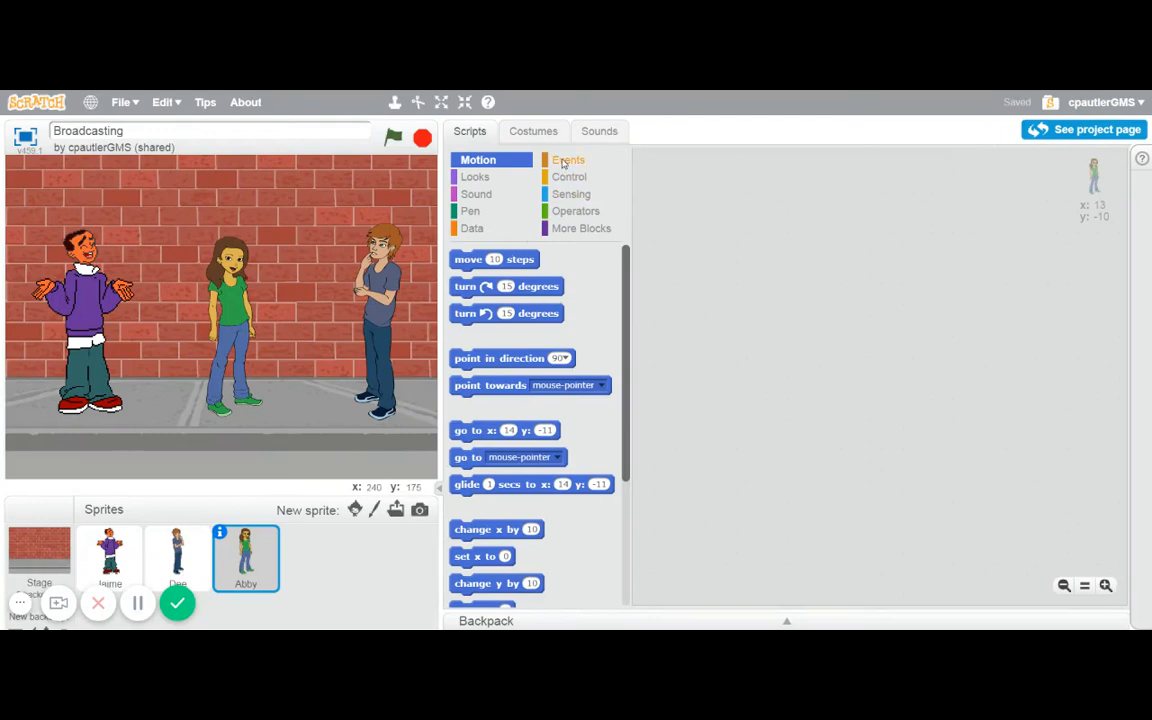
Drag sample 'when I receive' and 'broadcast' blocks from Events into the scripts area and arrange them
click(568, 160)
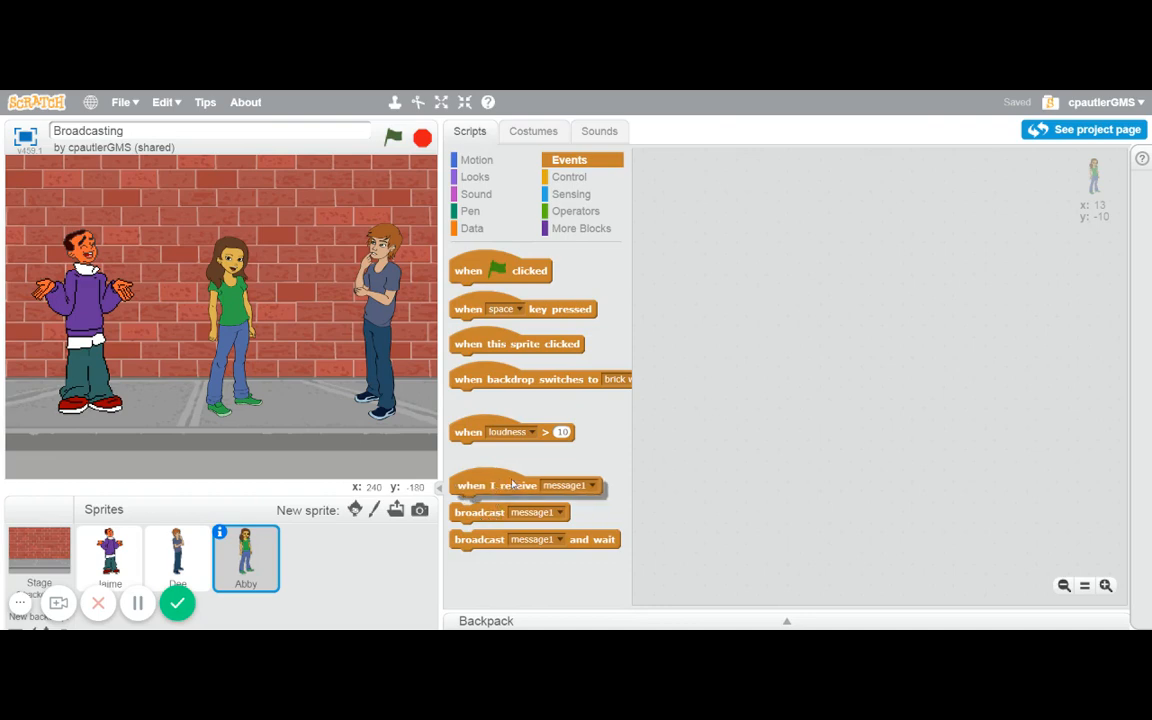
drag(497, 485, 715, 261)
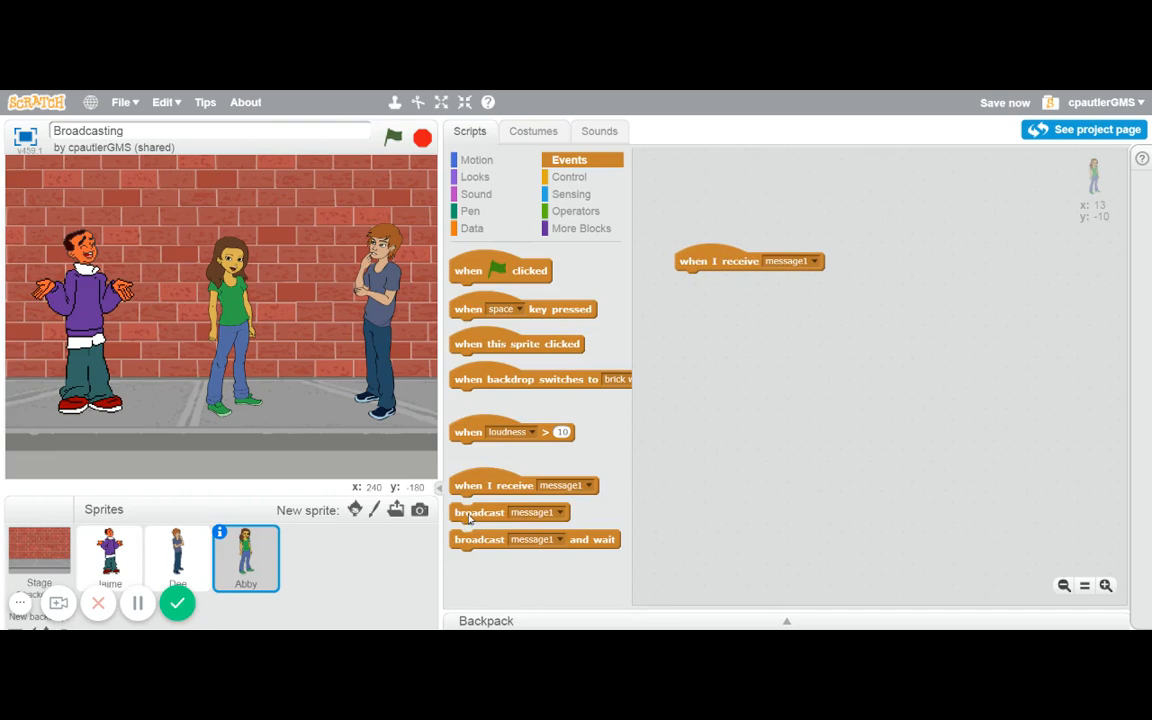
drag(480, 512, 737, 325)
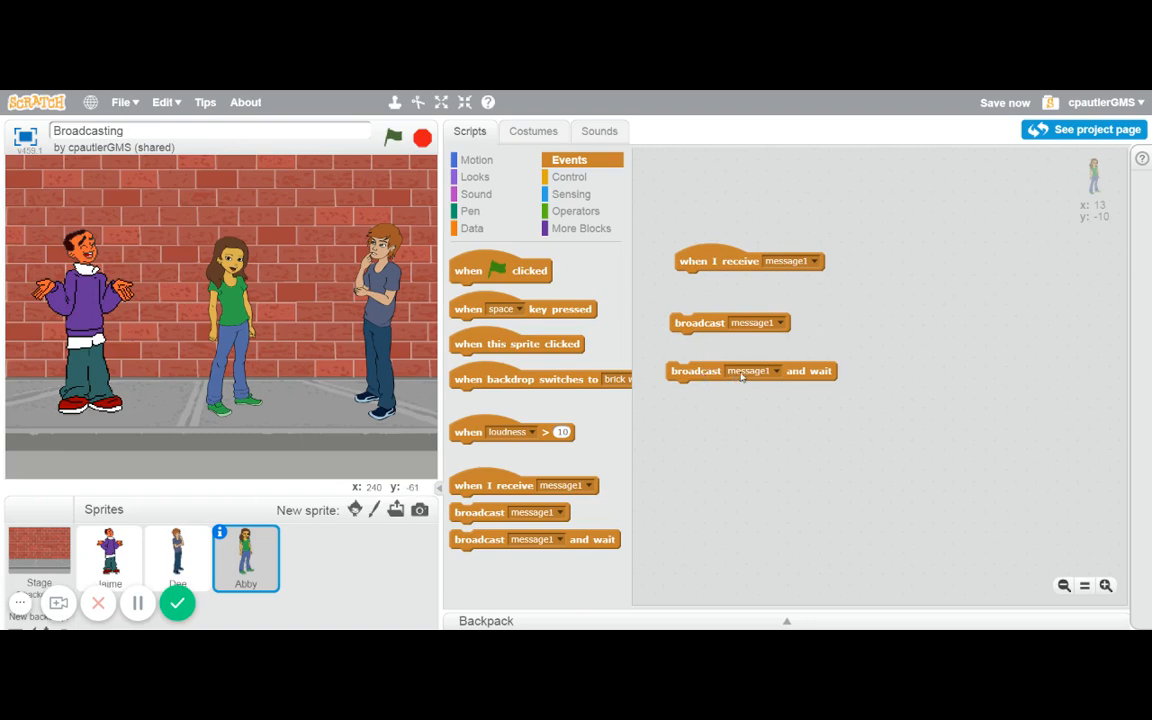
mouse_move(784, 322)
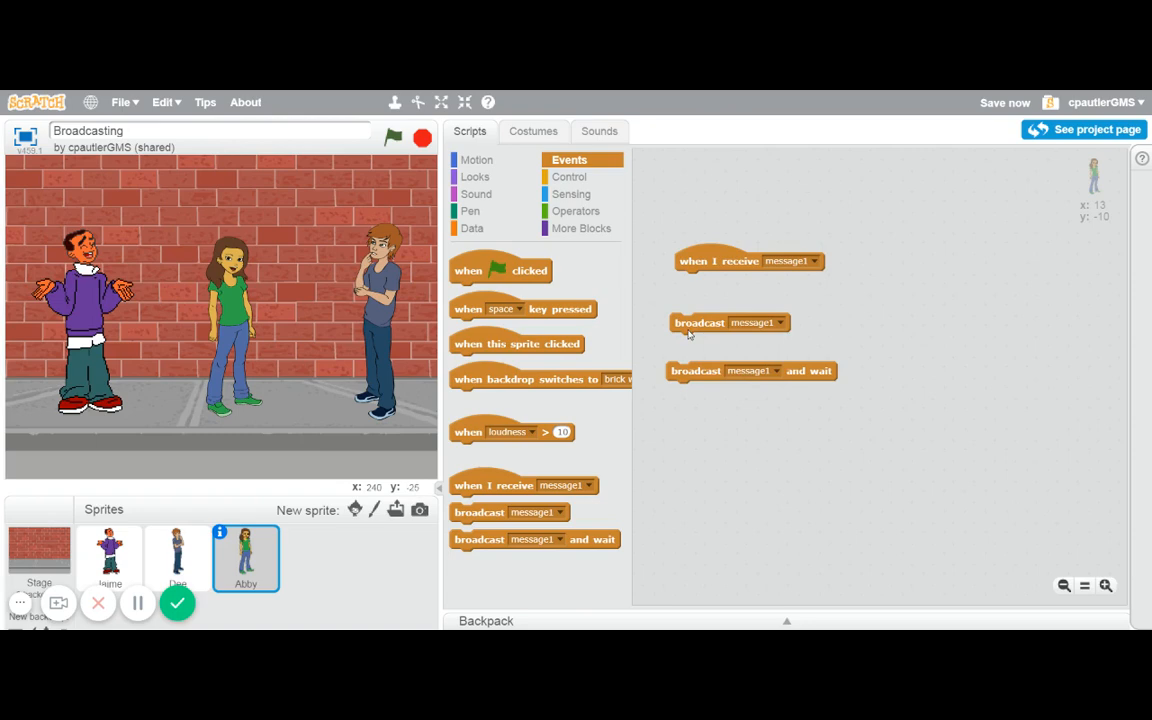
drag(698, 322, 807, 317)
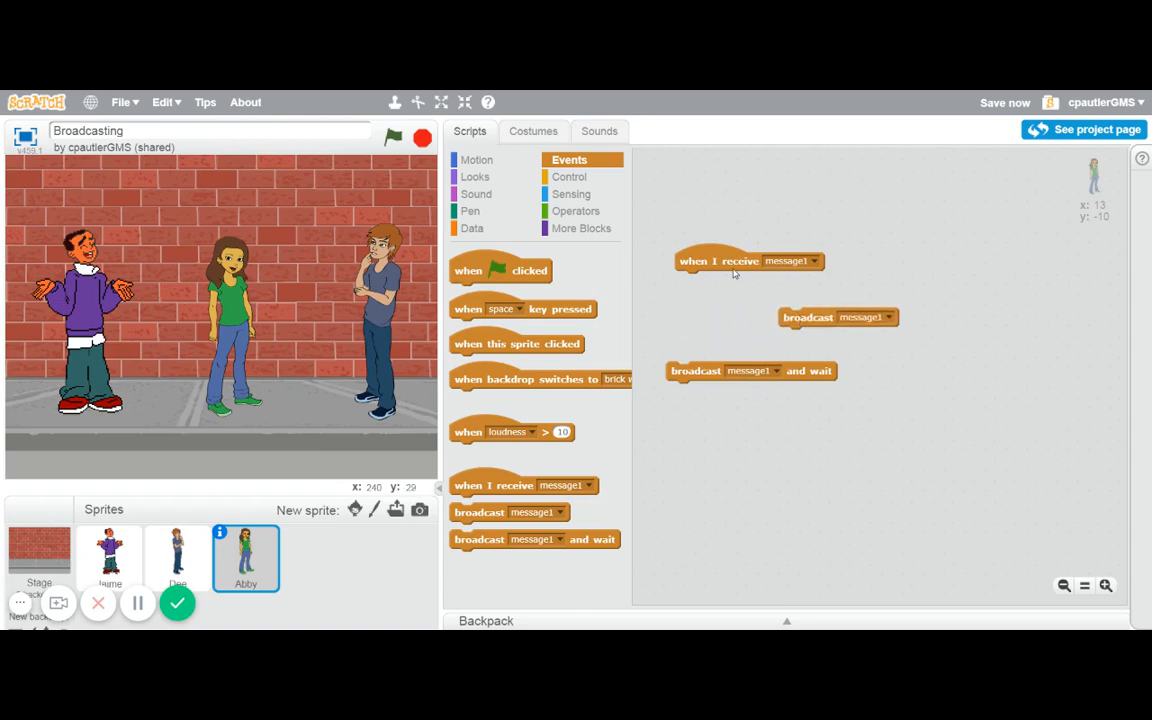
drag(807, 317, 862, 325)
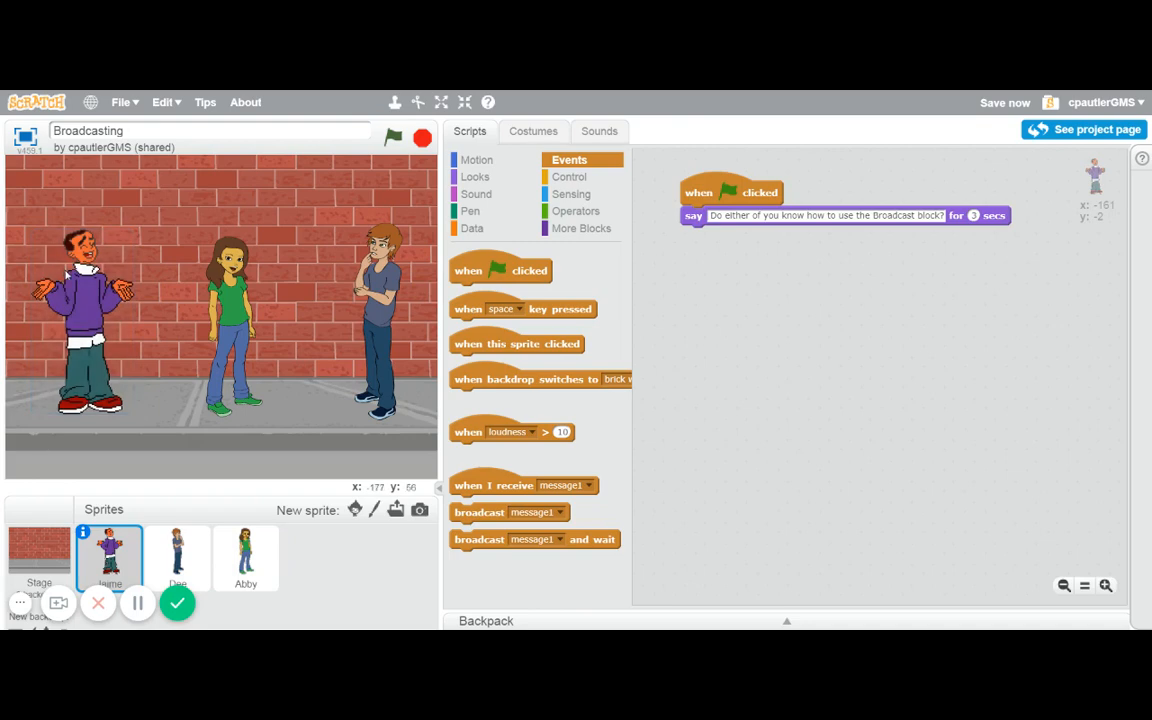
mouse_move(928, 217)
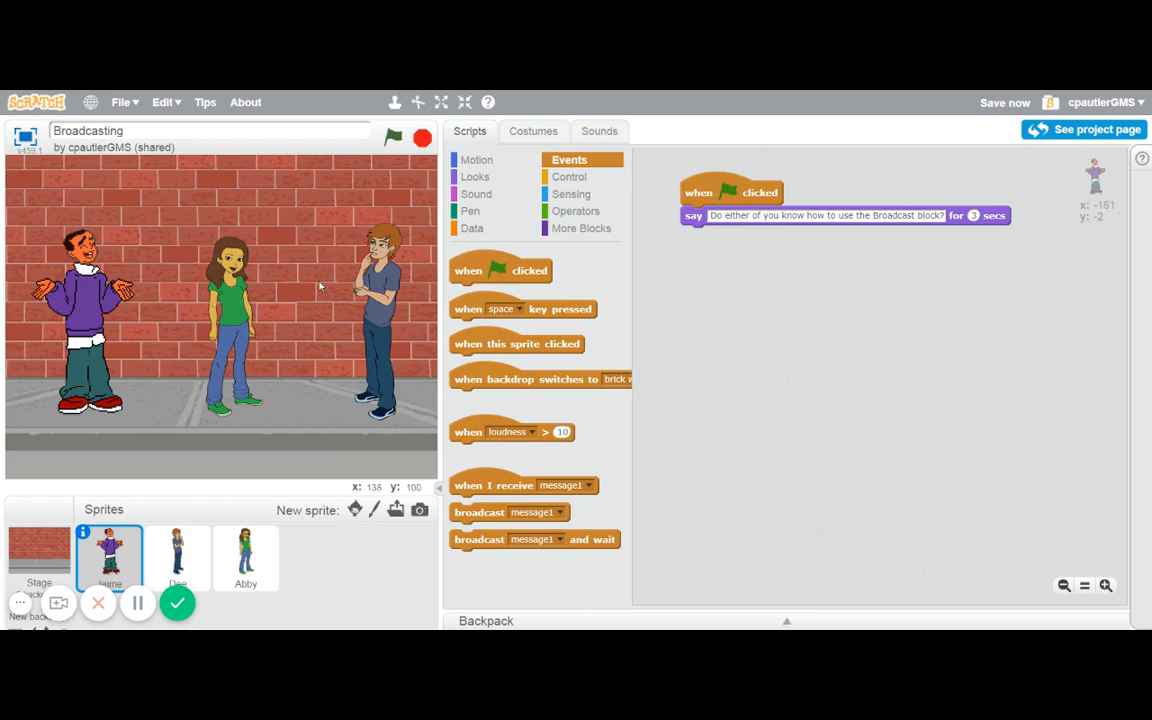
mouse_move(308, 382)
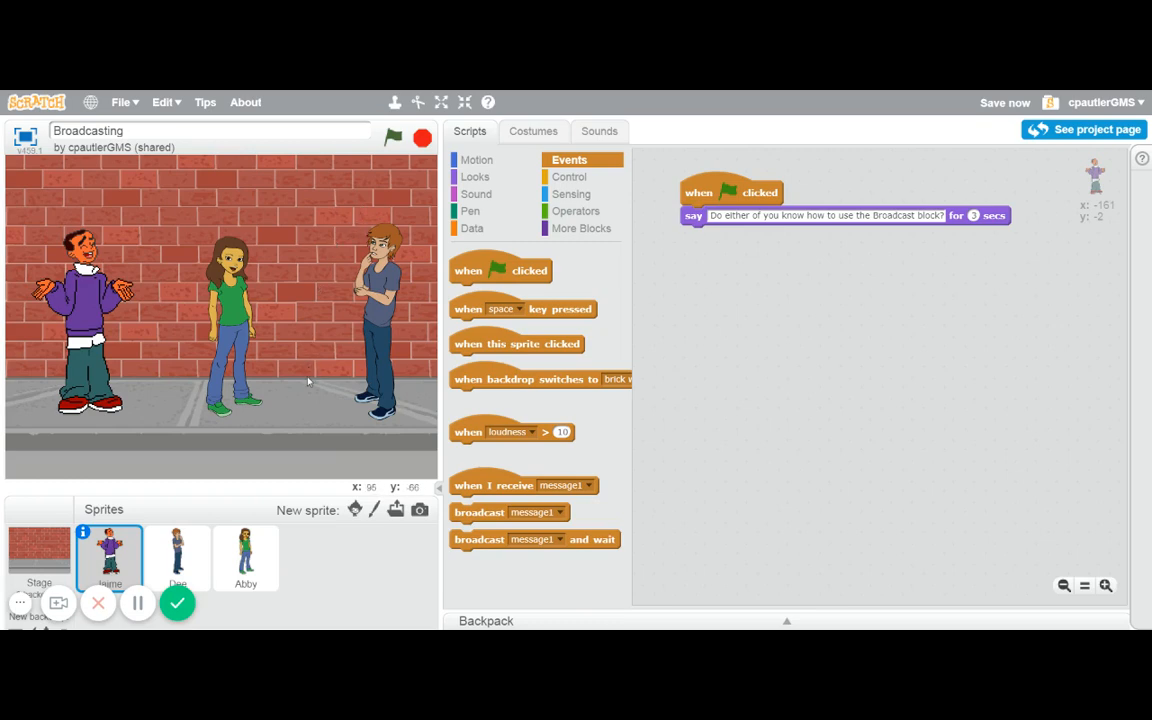
mouse_move(292, 347)
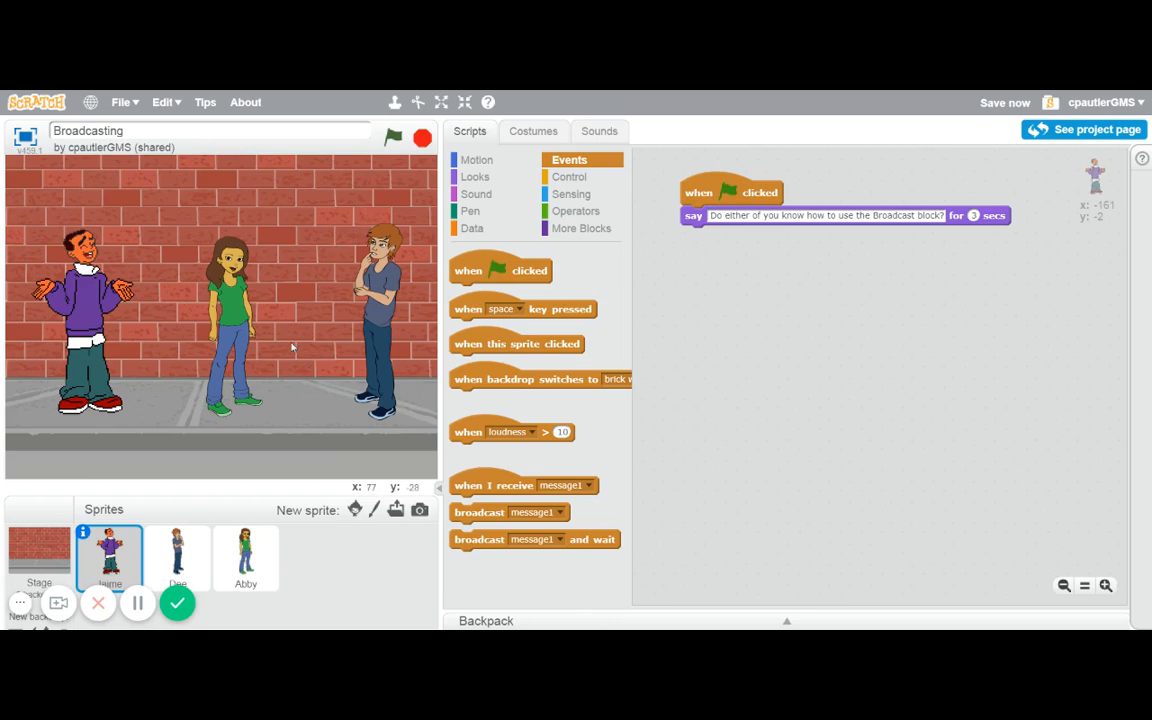
mouse_move(348, 470)
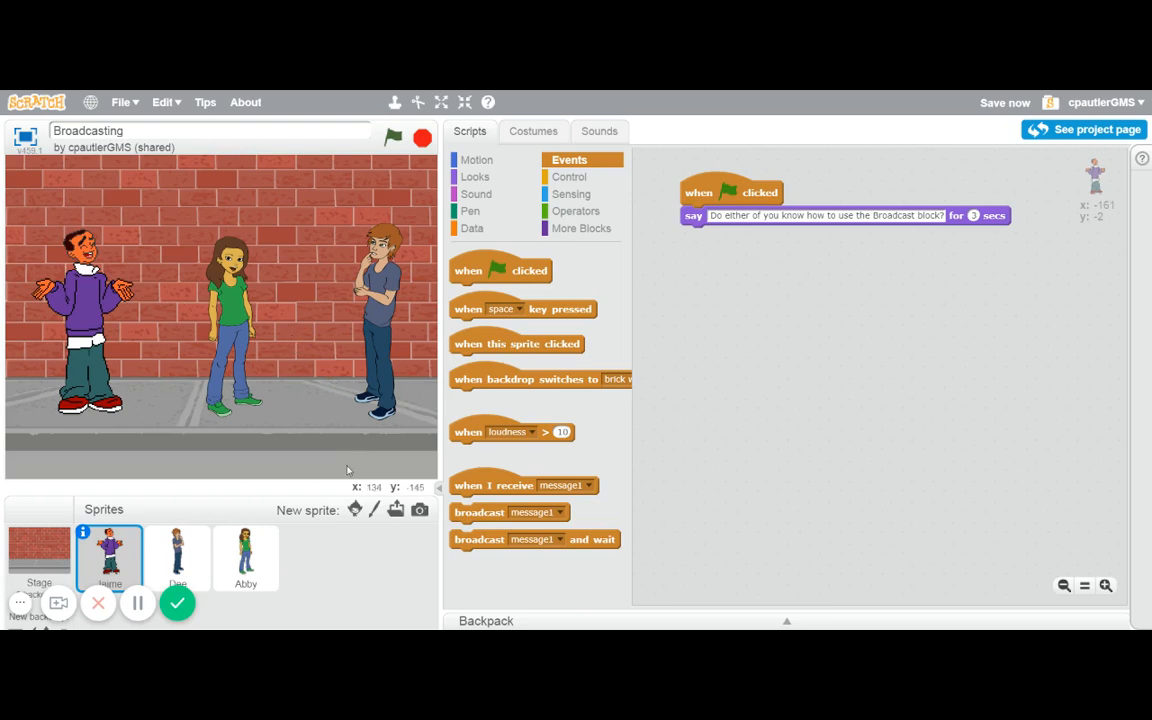
mouse_move(727, 245)
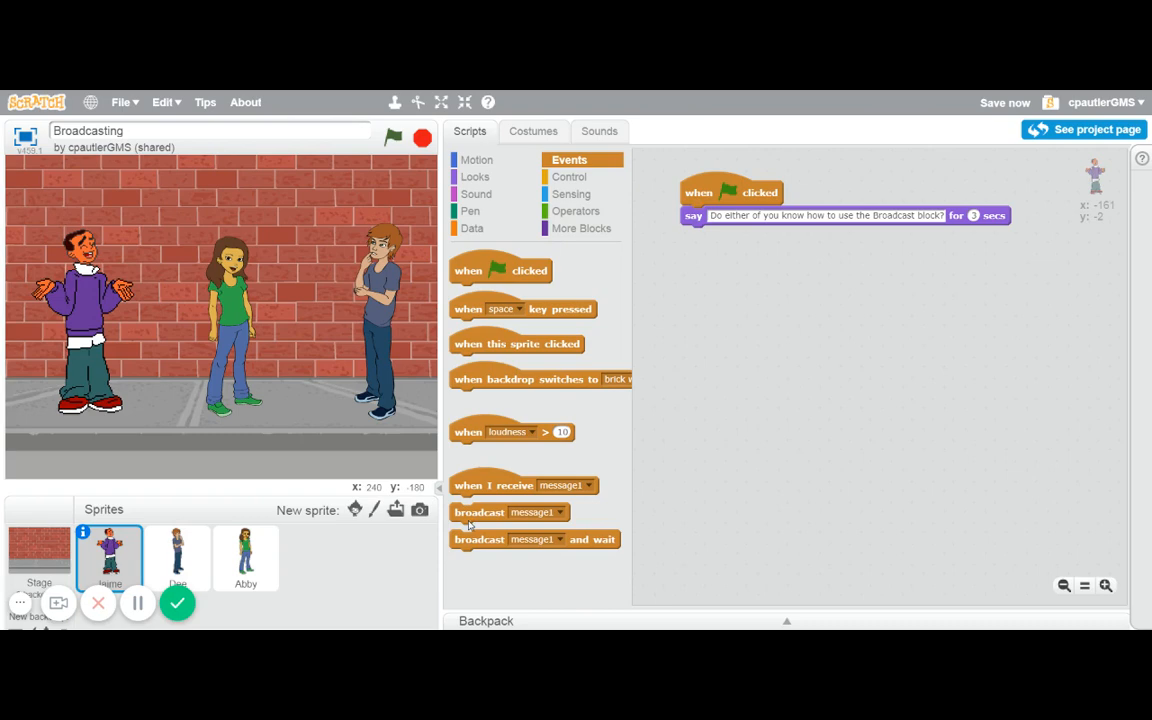
Attach a broadcast under Jaime's question that sends a new message named DeeTalk
drag(479, 512, 715, 237)
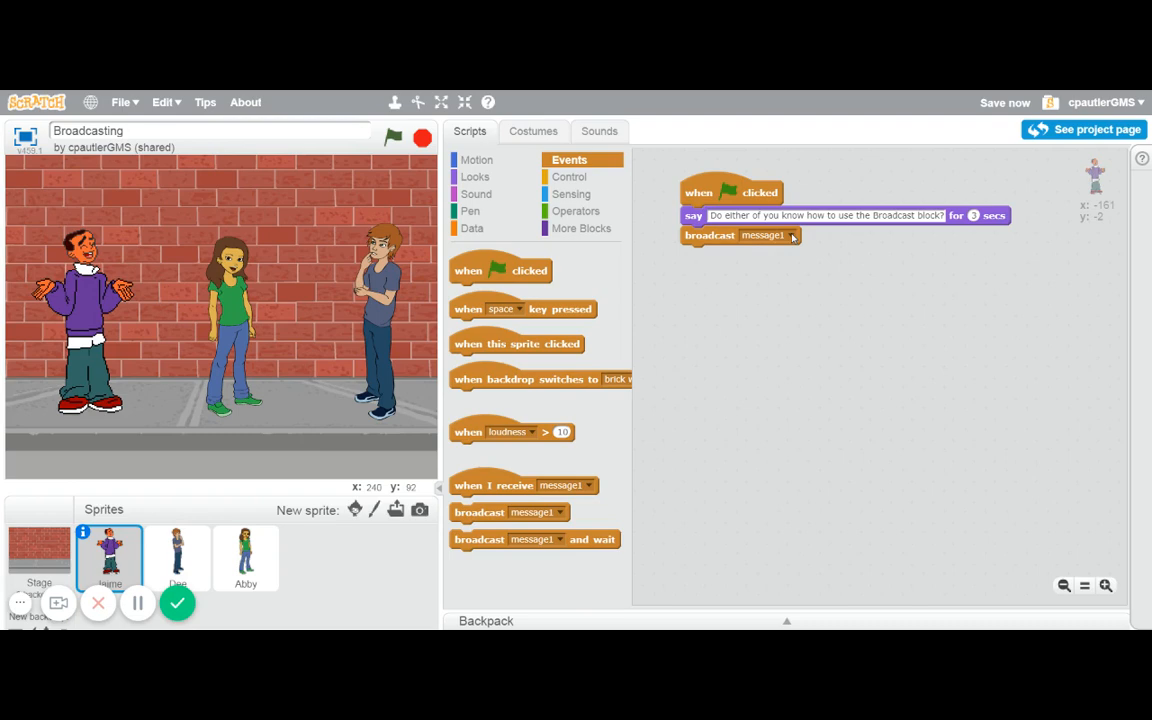
click(790, 235)
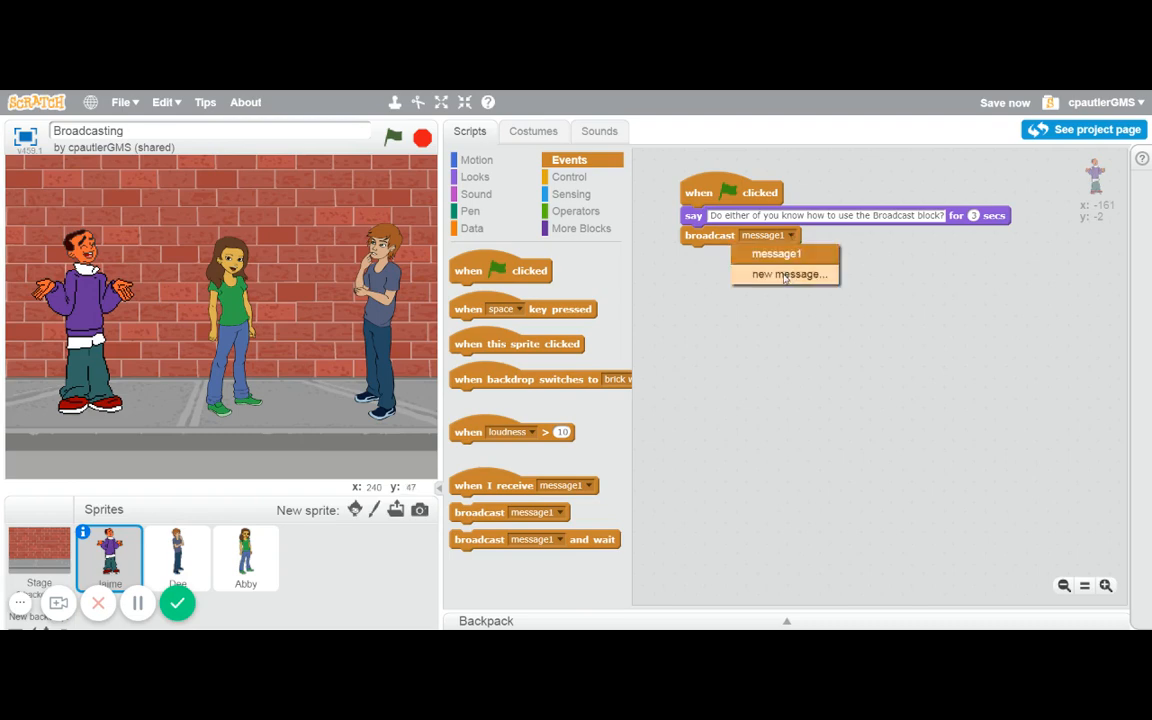
click(789, 274)
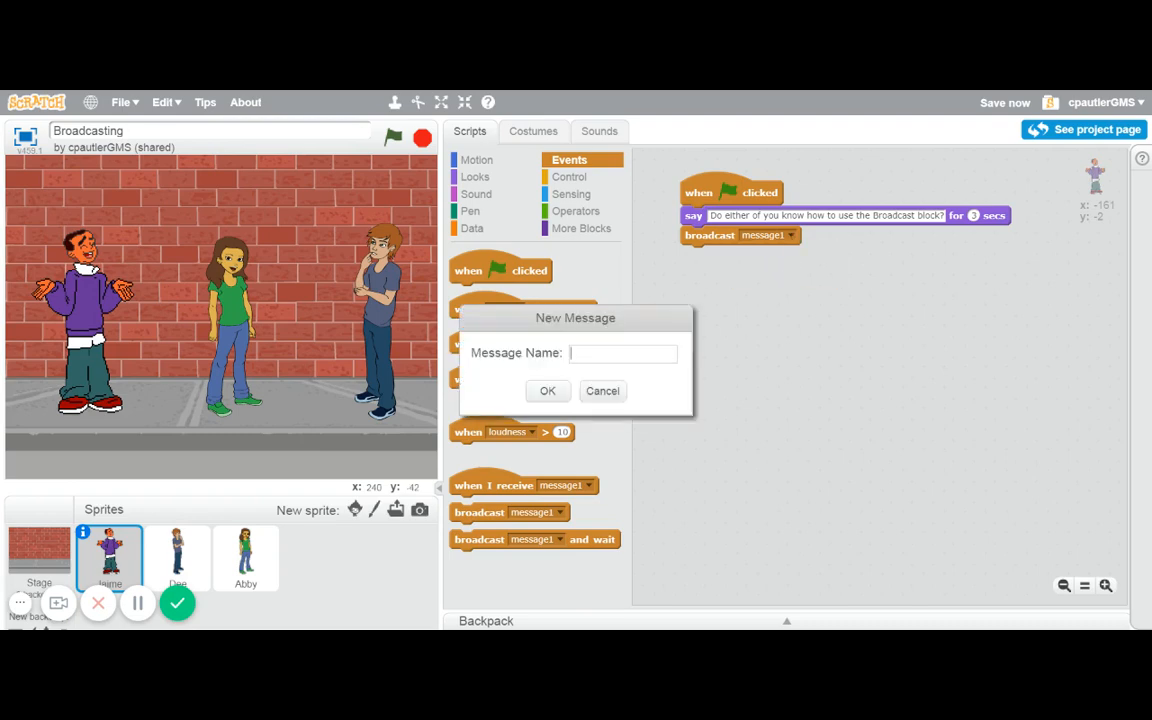
text(Dee)
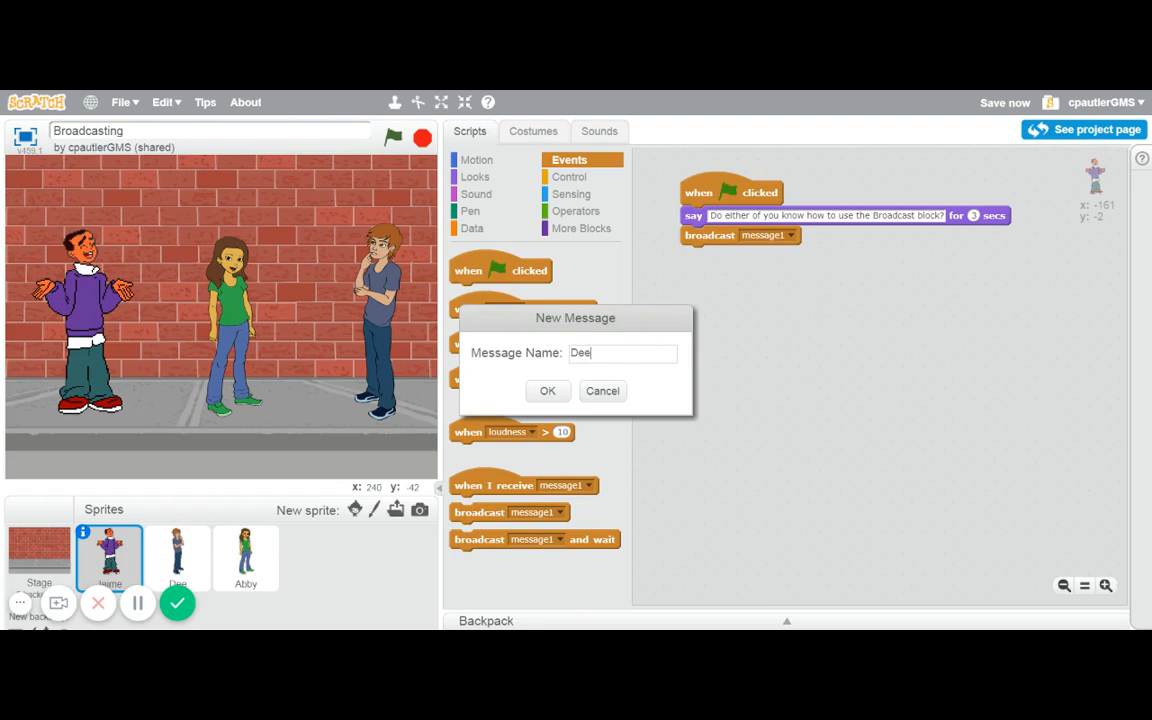
text(Talk)
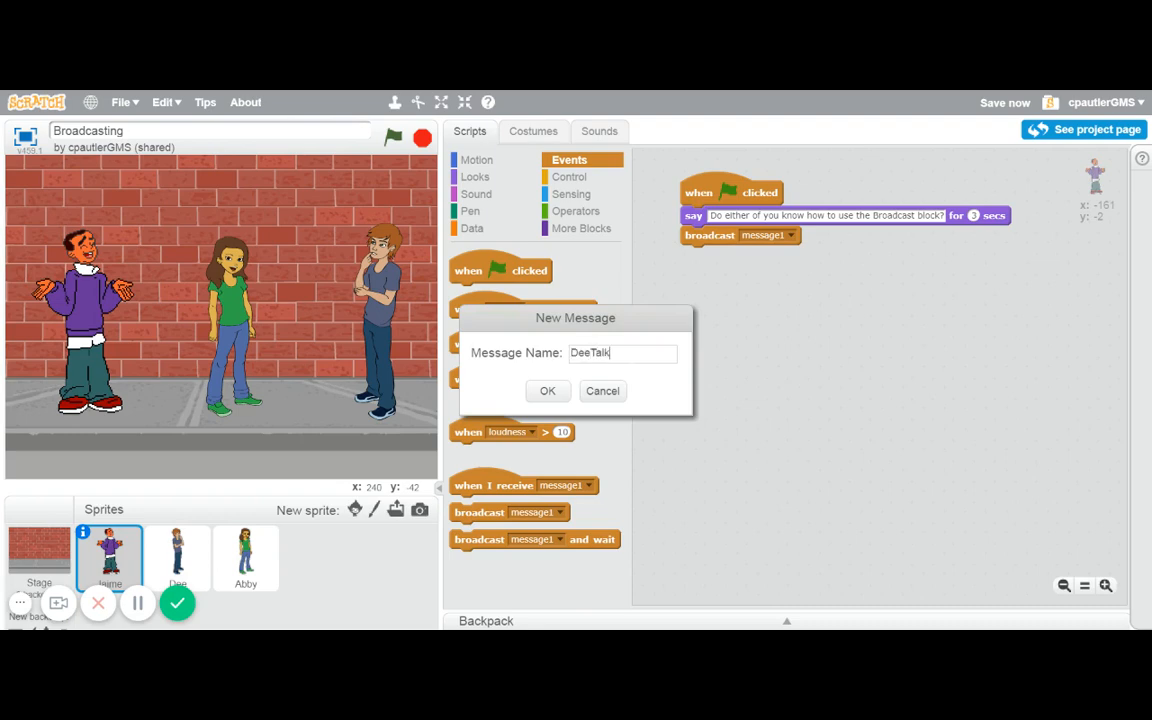
click(547, 391)
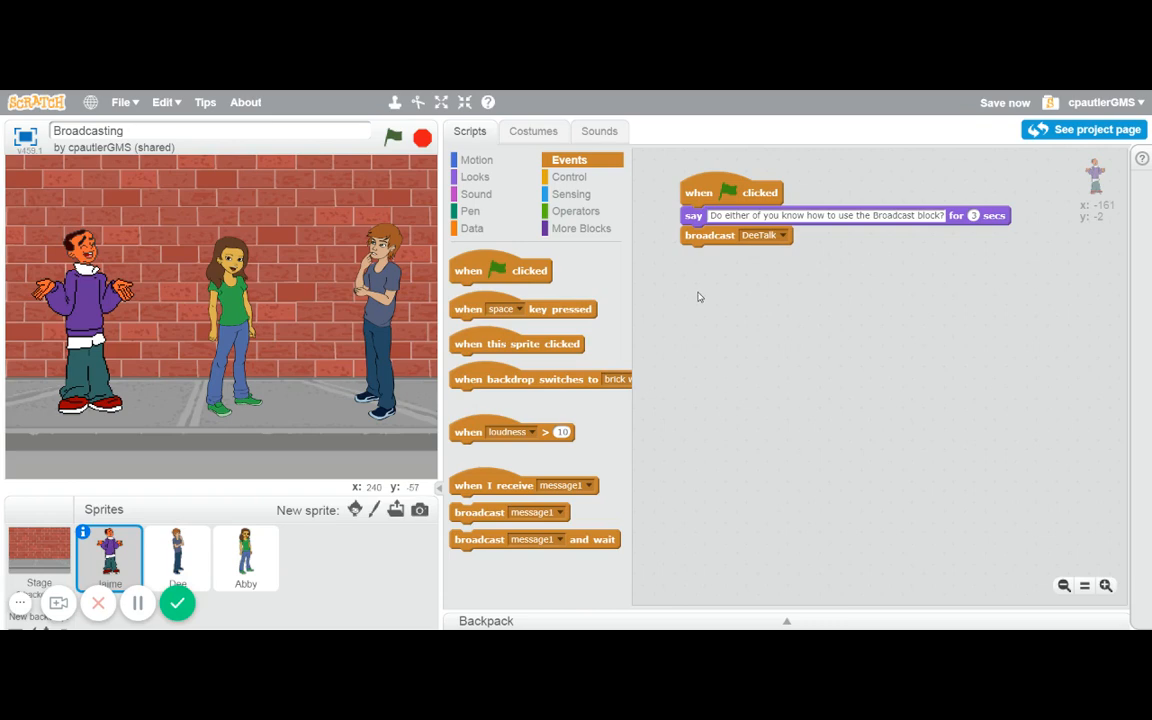
mouse_move(198, 535)
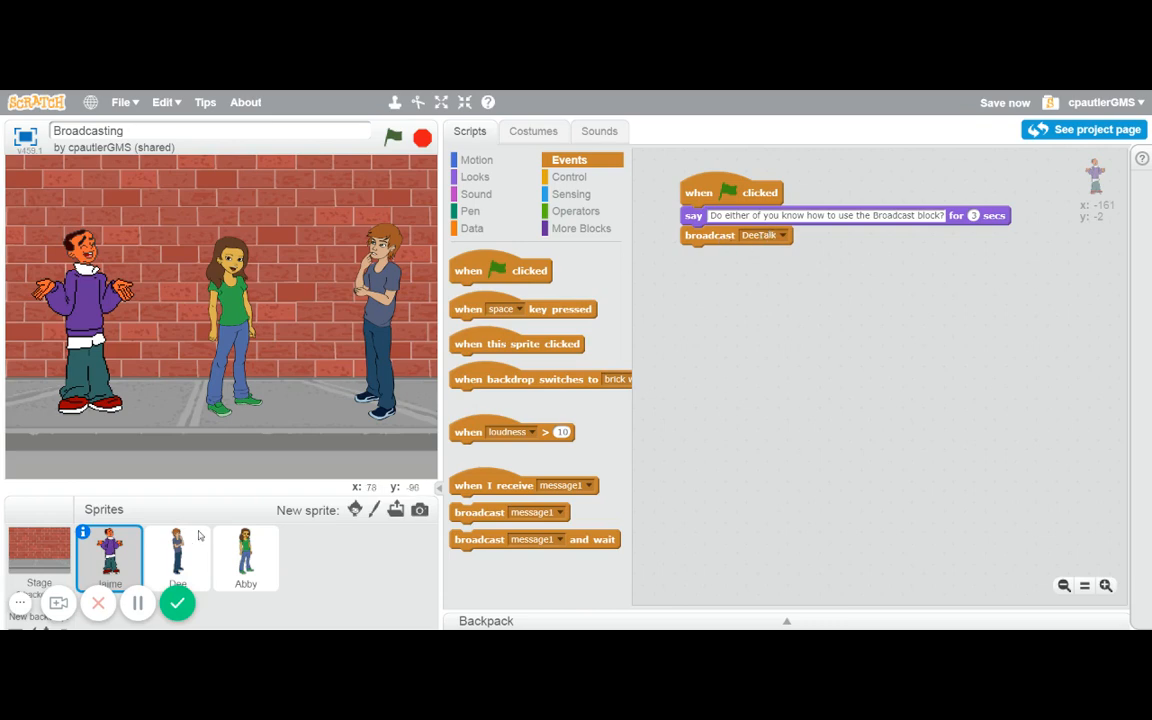
Select Dee and start her script with a 'when I receive DeeTalk' hat
click(177, 557)
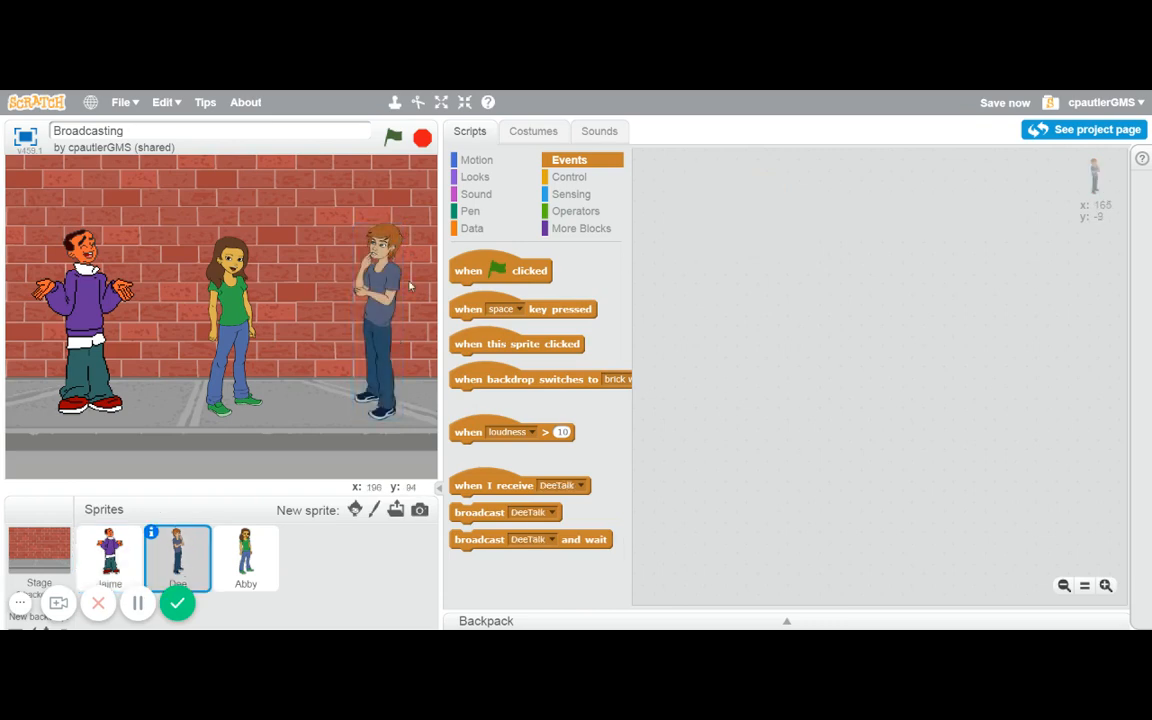
drag(493, 485, 720, 188)
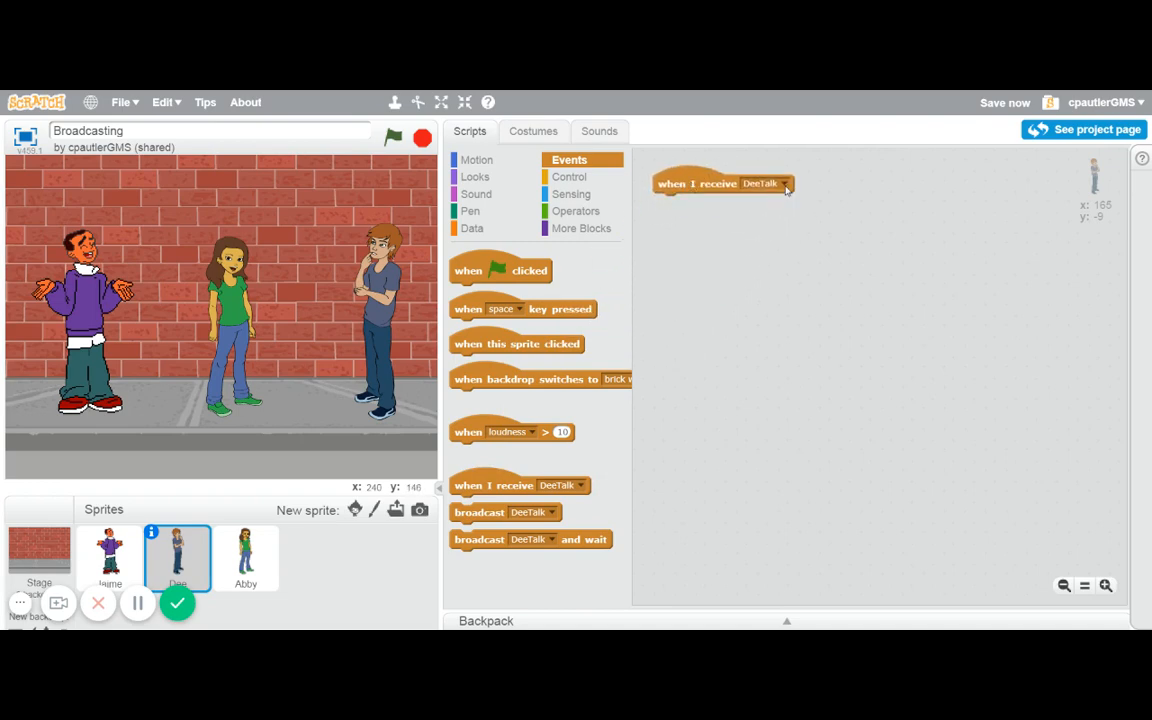
click(787, 183)
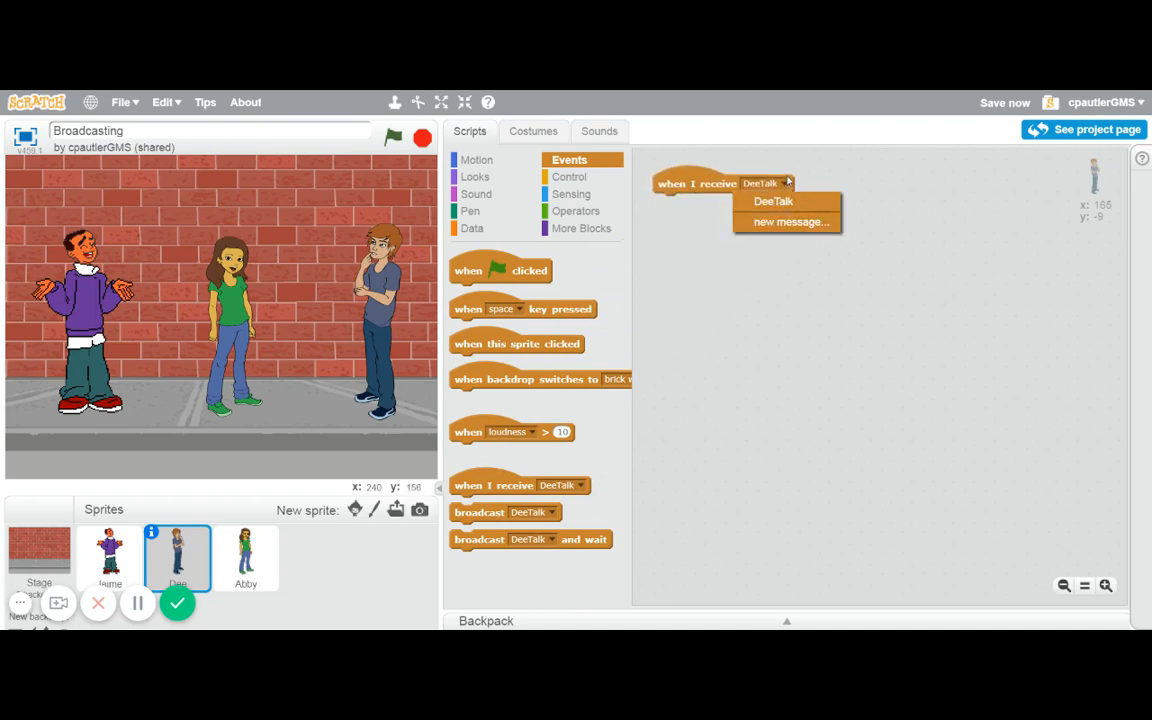
click(772, 201)
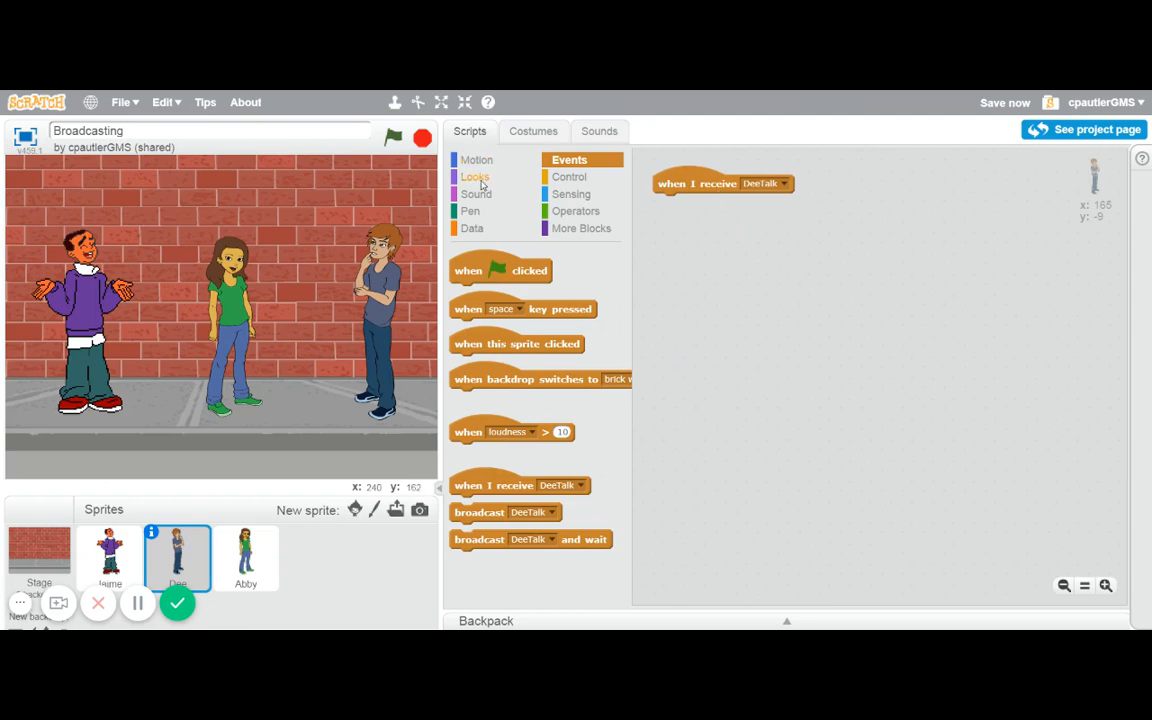
Add a say block: 'I know about them! They're really handy!' for 2 seconds
click(475, 176)
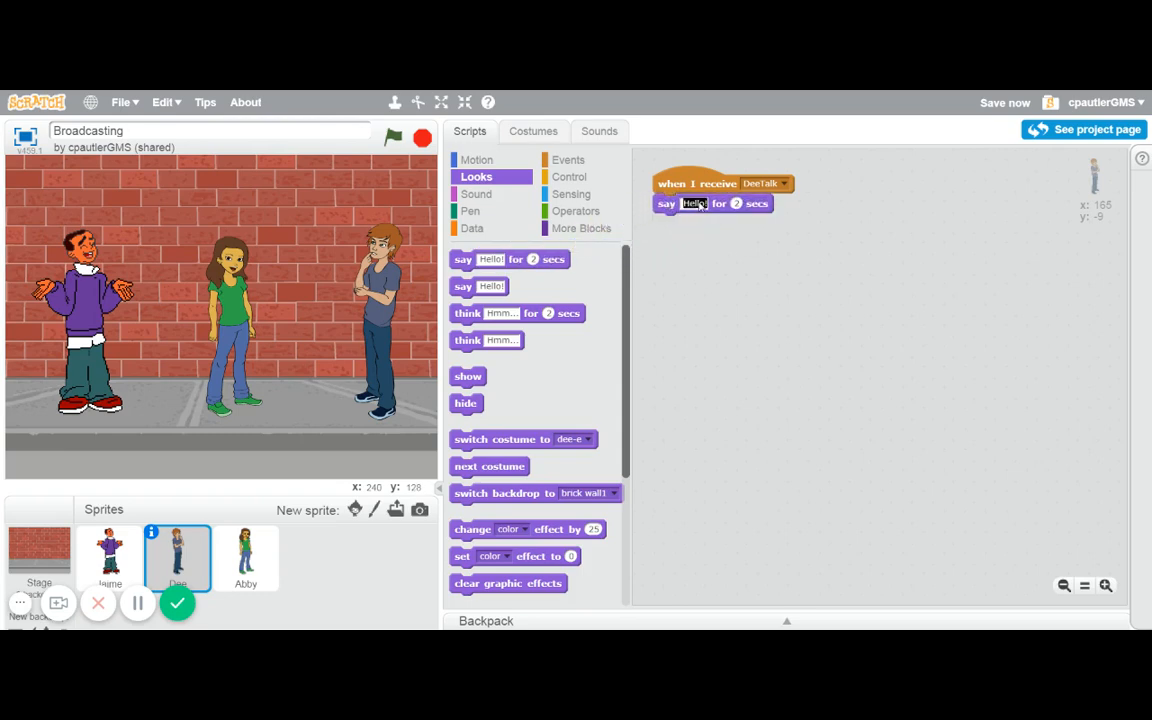
text(I kn)
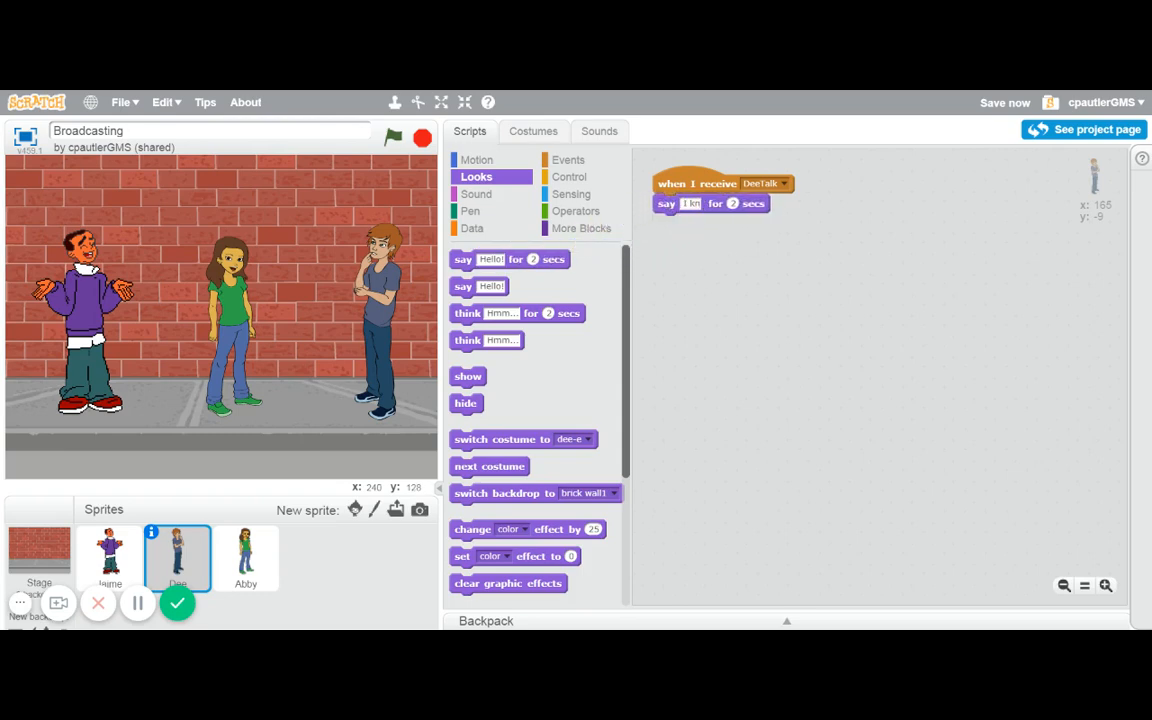
text(I know about them!  They're really handy!)
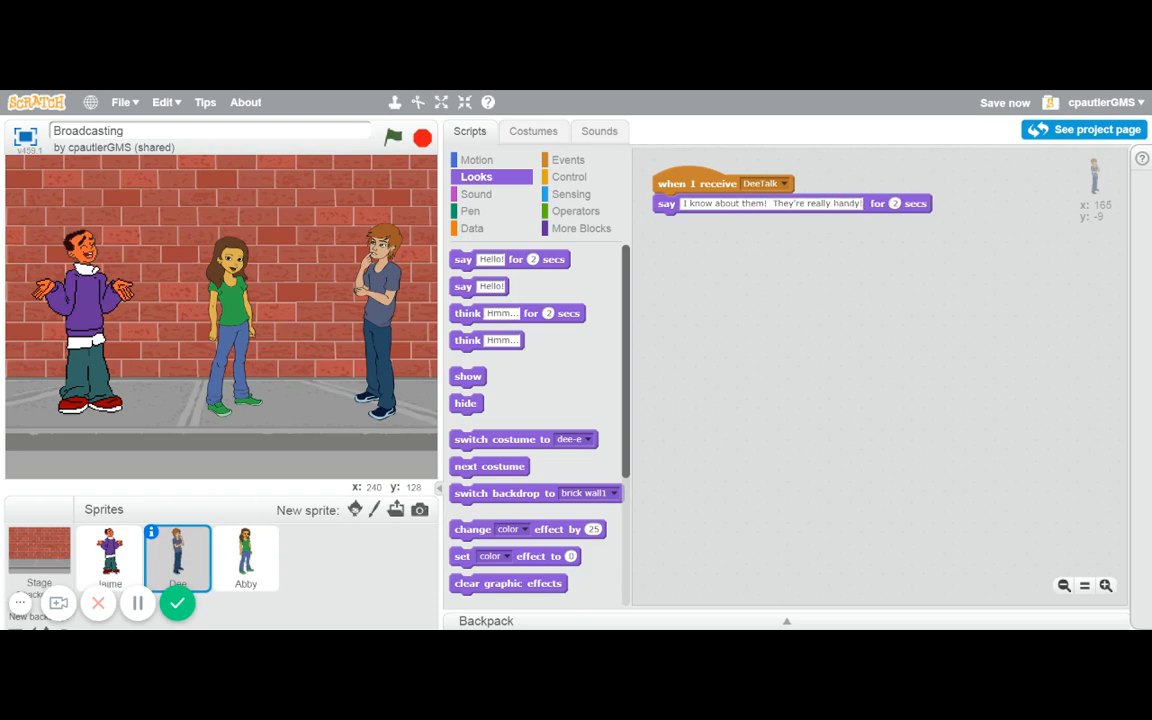
mouse_move(266, 261)
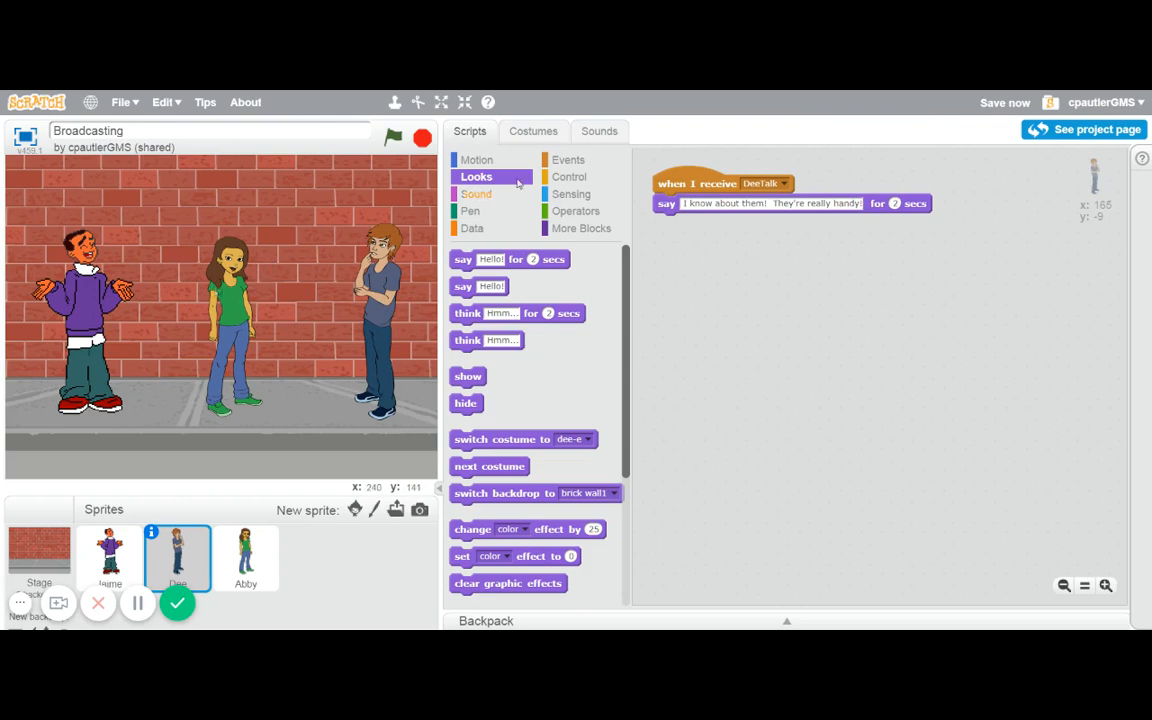
click(568, 159)
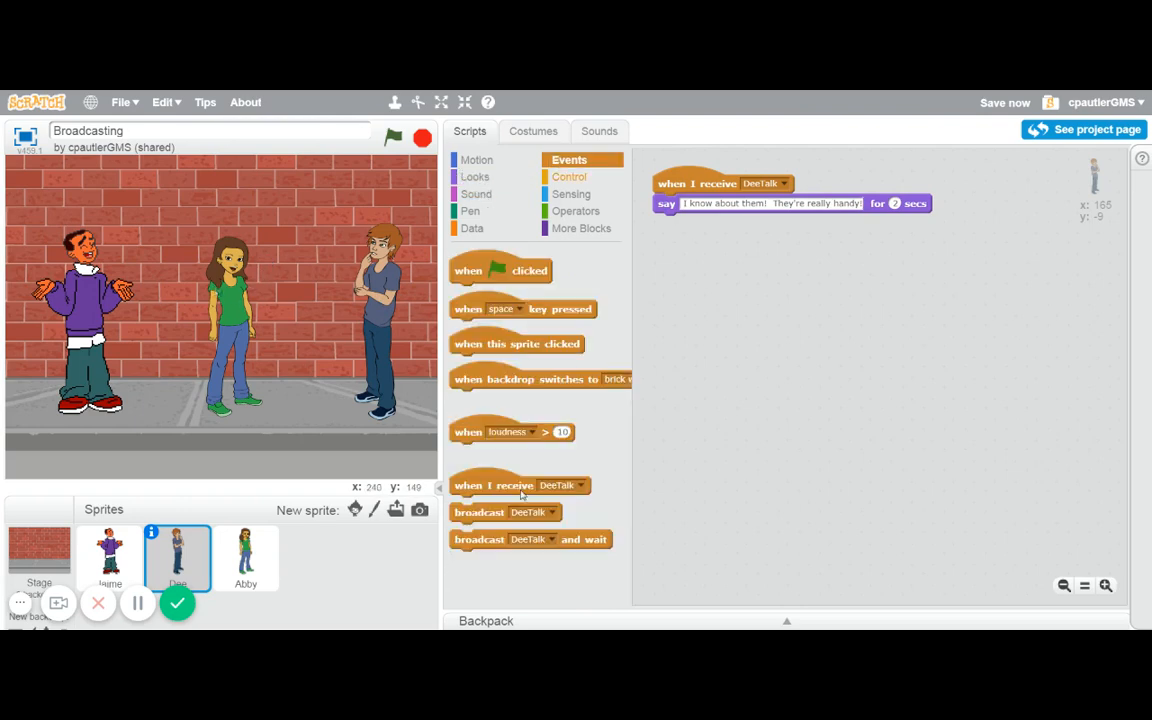
Add a broadcast to the end of Dee's script sending a new AbbyTalk message
drag(480, 512, 700, 222)
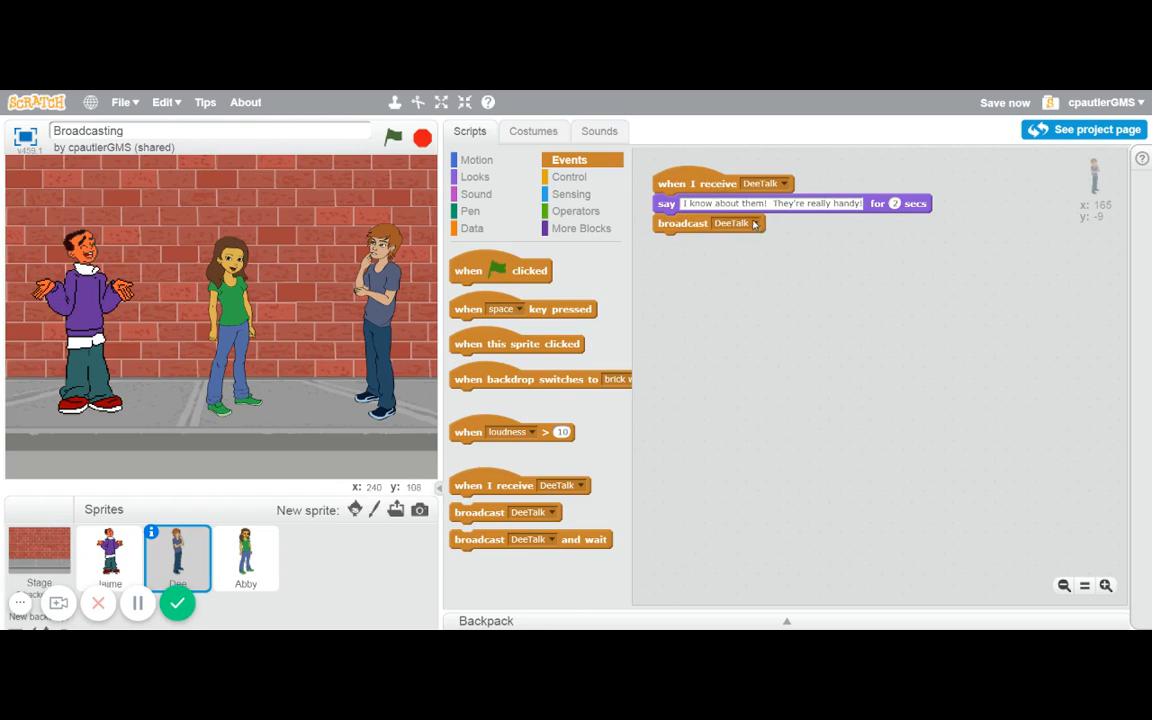
click(755, 223)
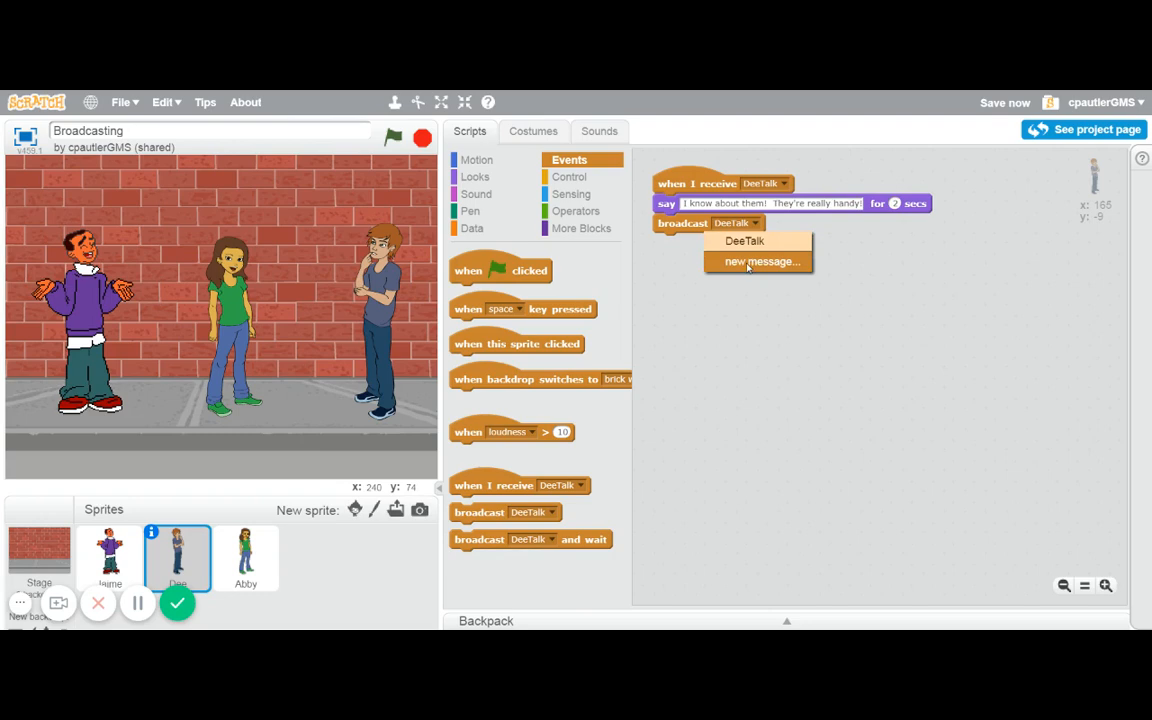
click(761, 261)
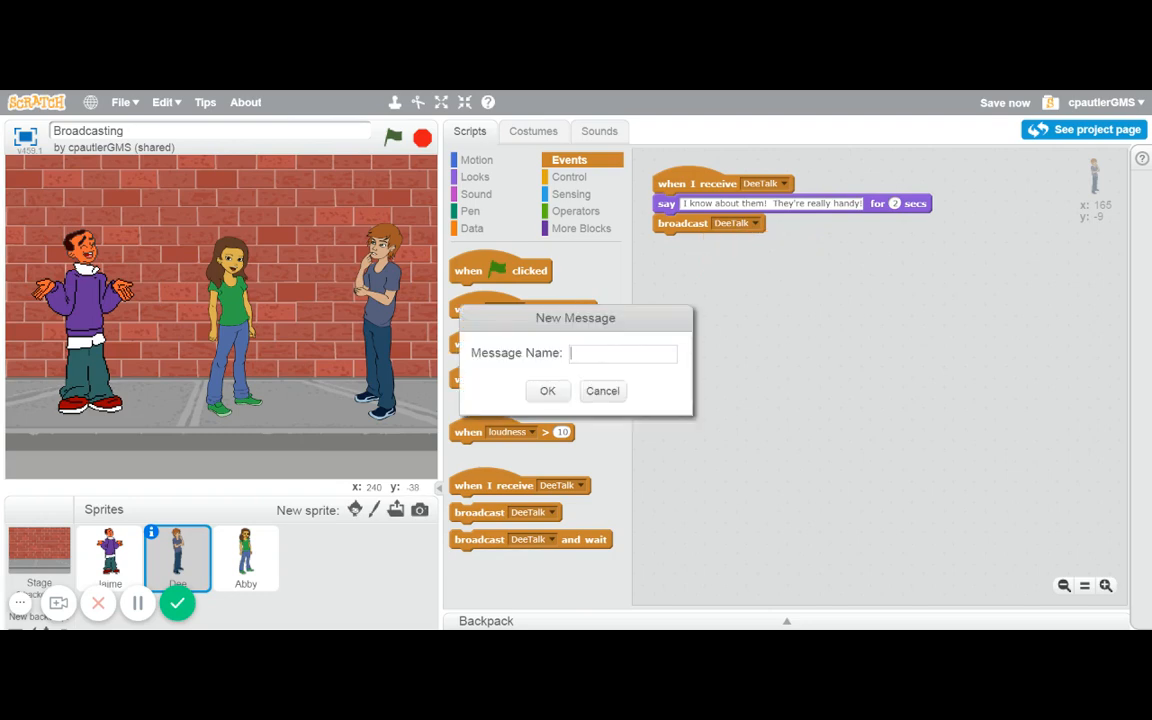
text(AbbyT)
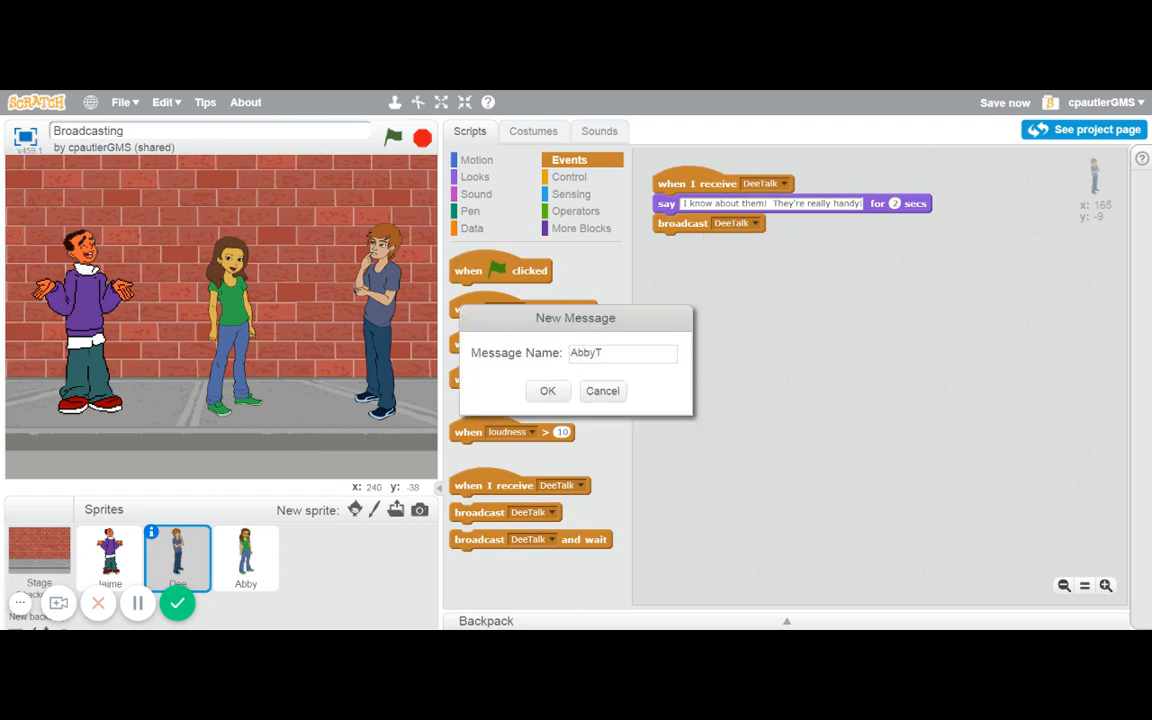
click(546, 390)
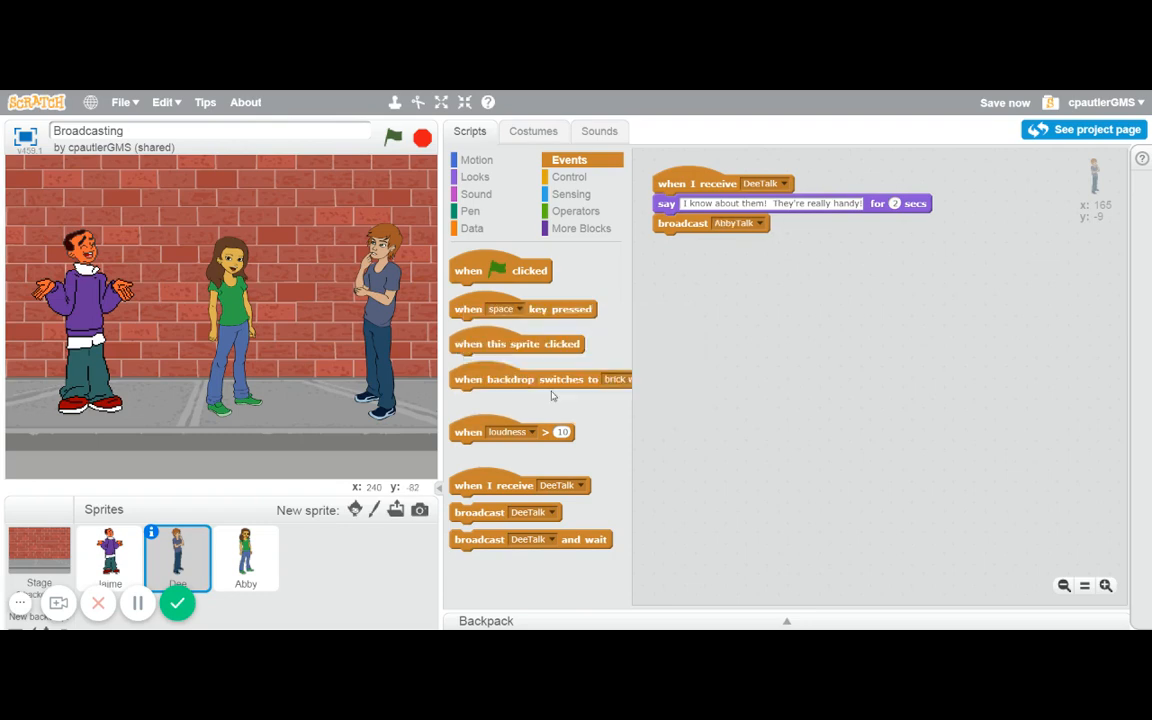
Give Abby a 'when I receive AbbyTalk' hat saying 'Neato! Now let's all jump together.'
click(245, 557)
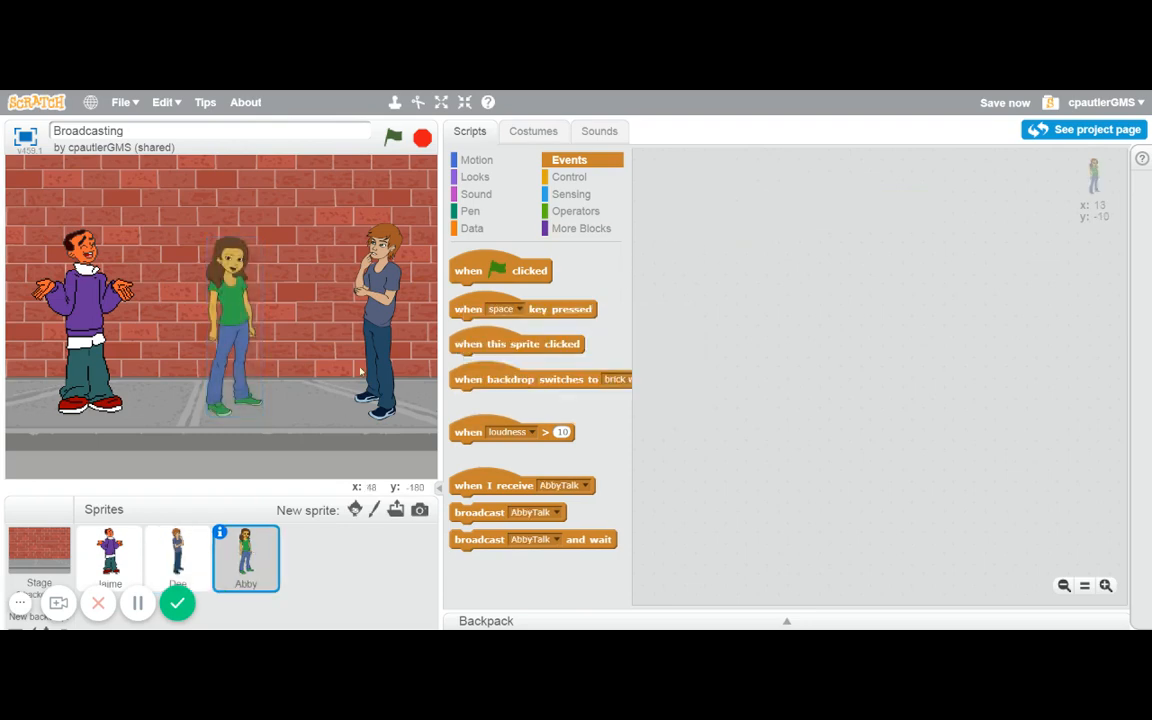
drag(520, 485, 720, 195)
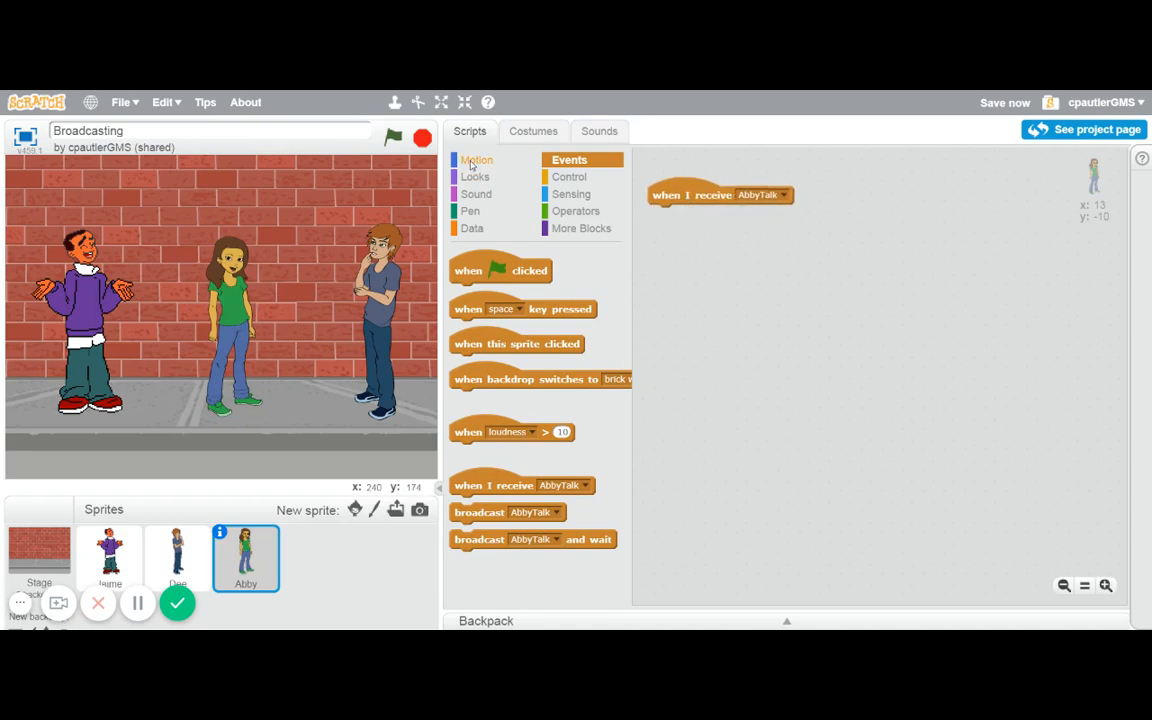
click(477, 159)
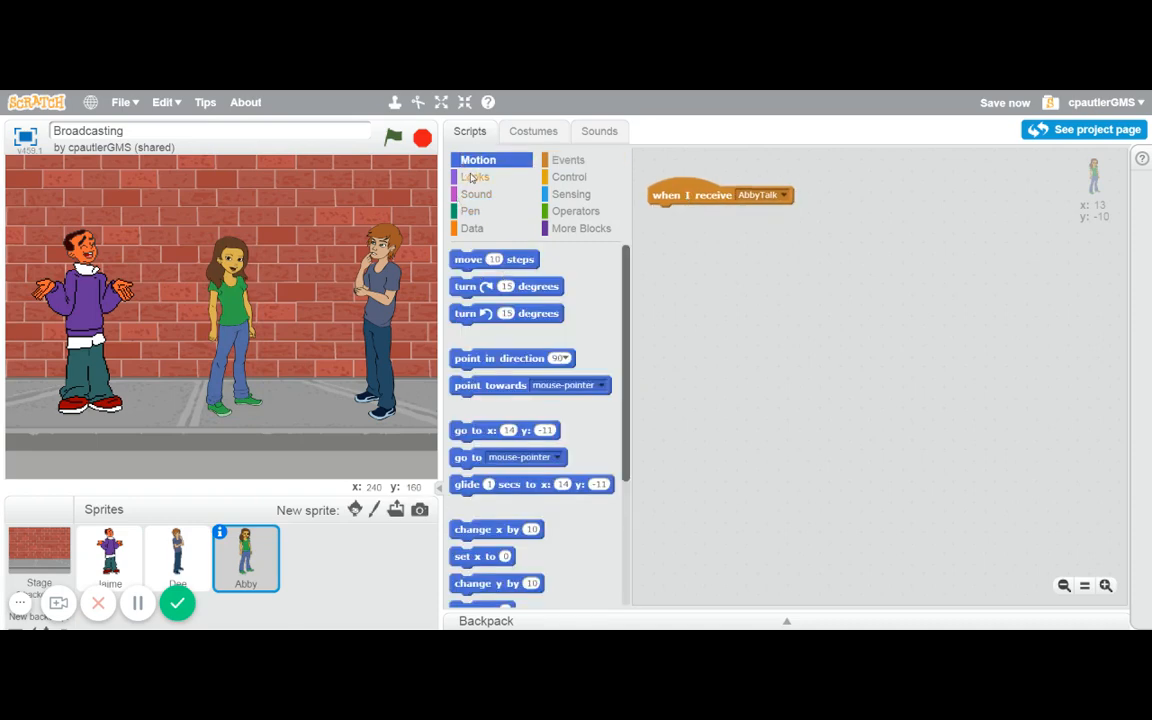
click(476, 176)
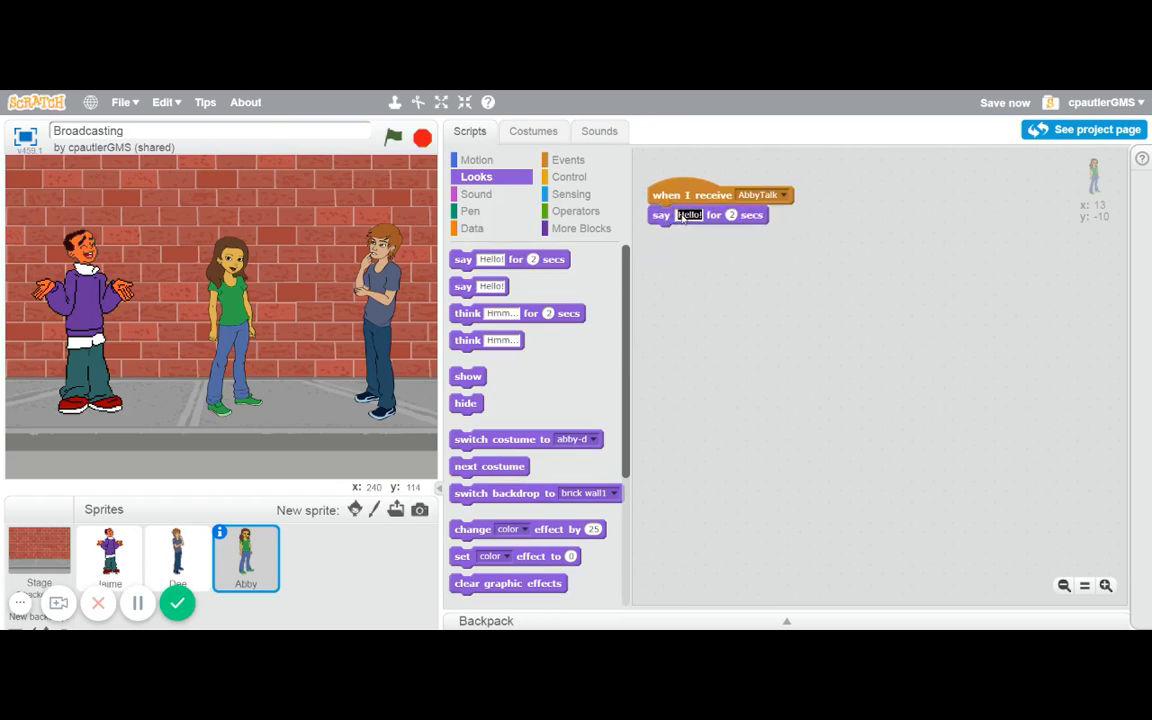
text(Neato!  Now let's all jump together.)
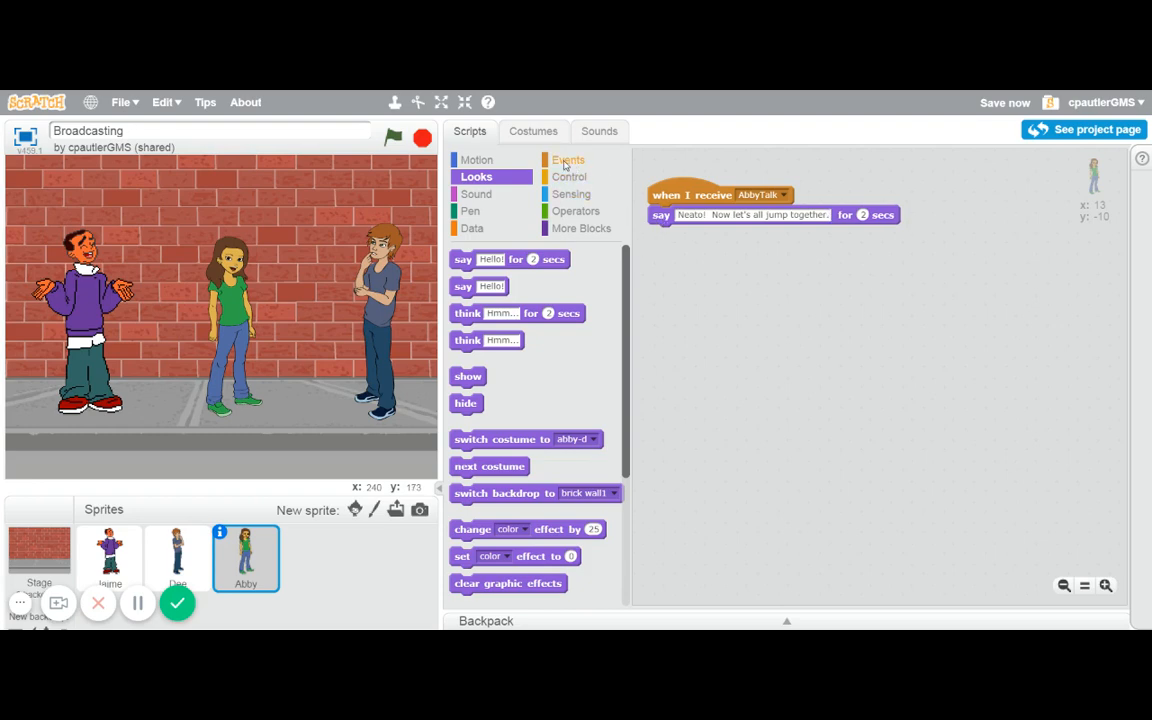
Attach a broadcast under Abby's say block that sends a new message named Jump
click(568, 159)
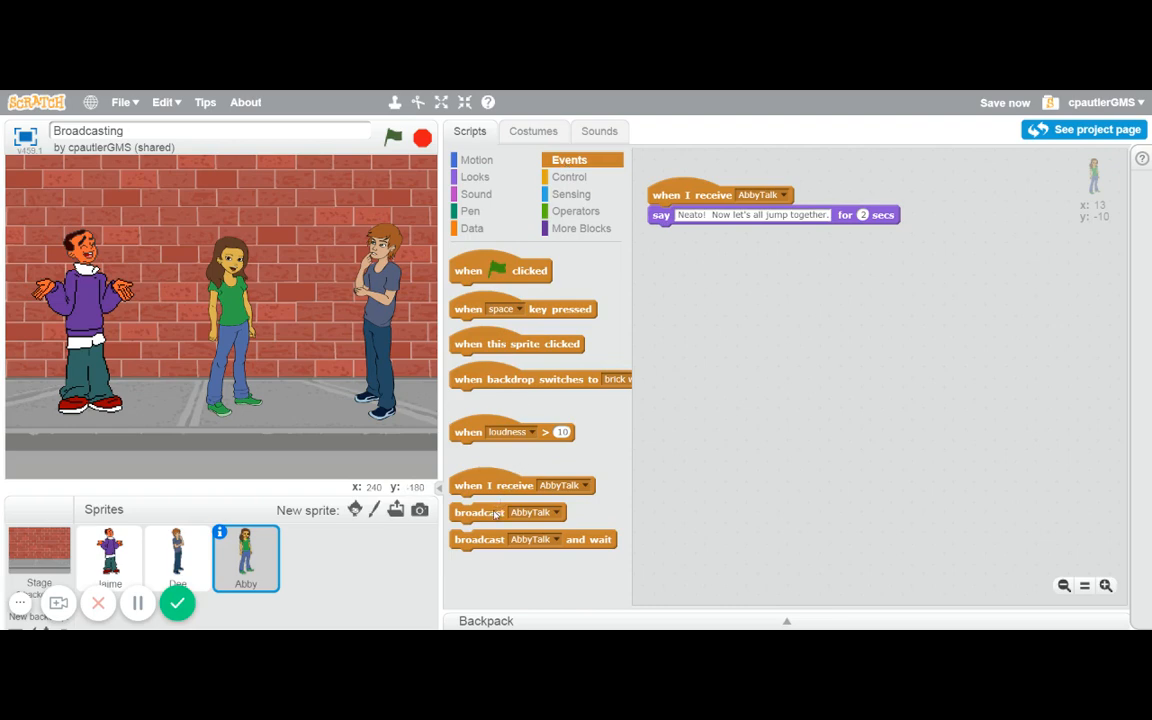
drag(479, 512, 678, 233)
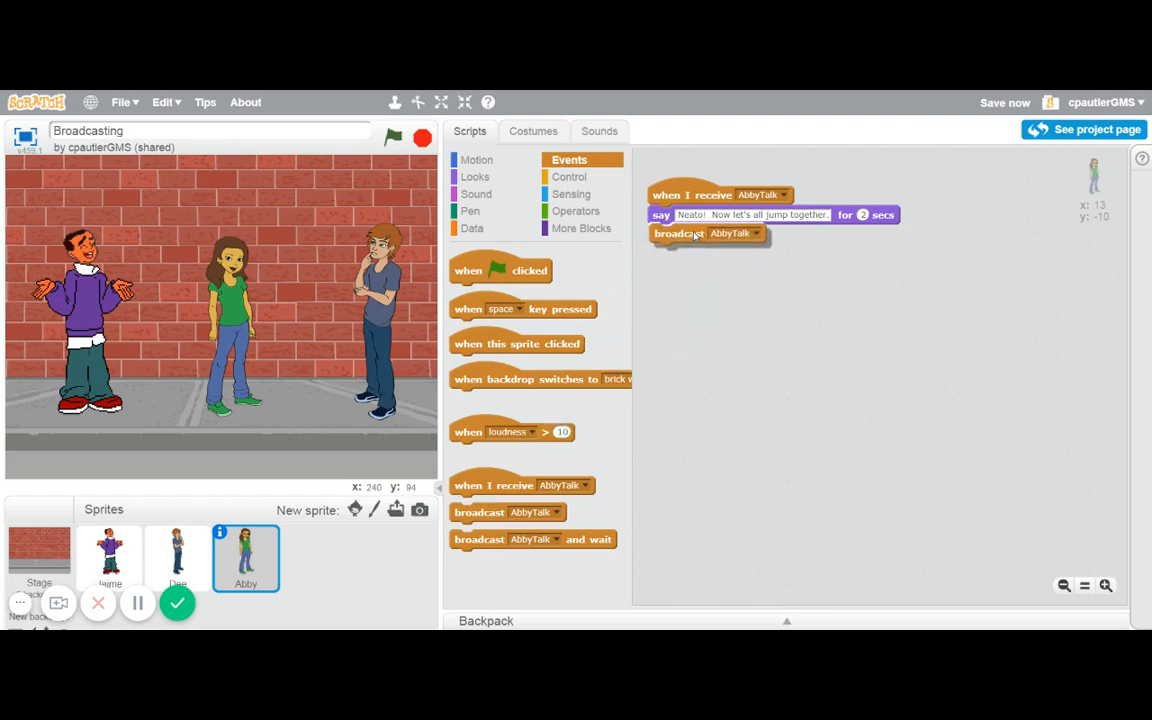
click(756, 233)
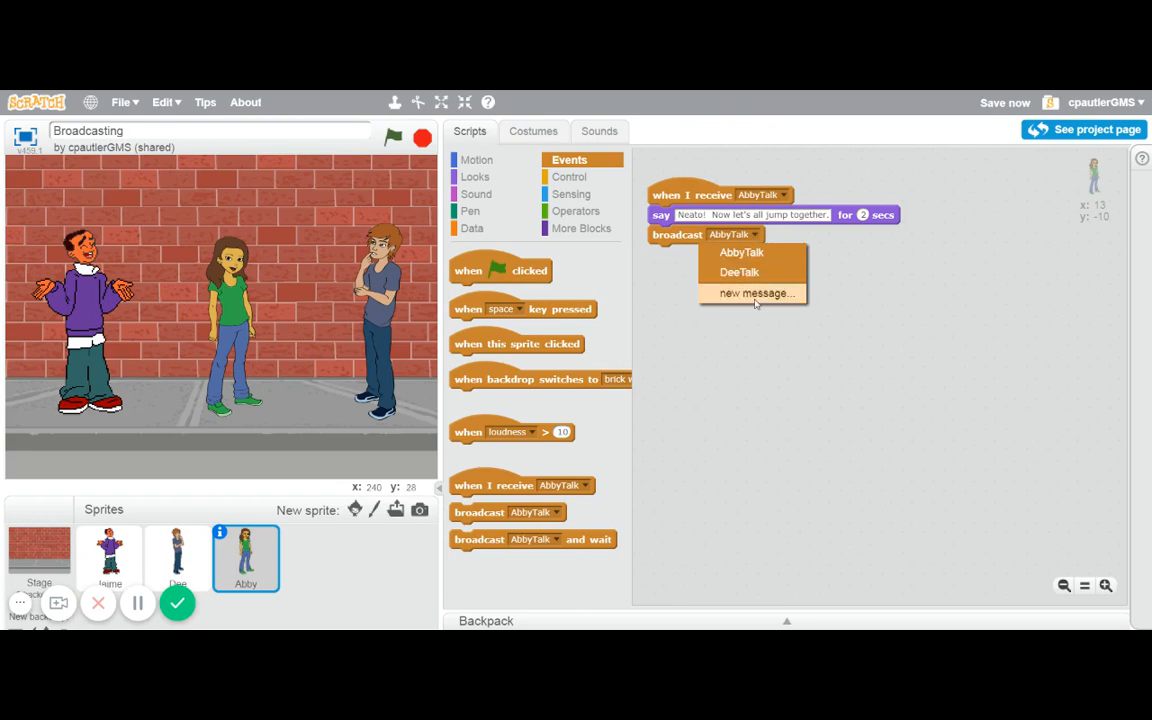
click(756, 293)
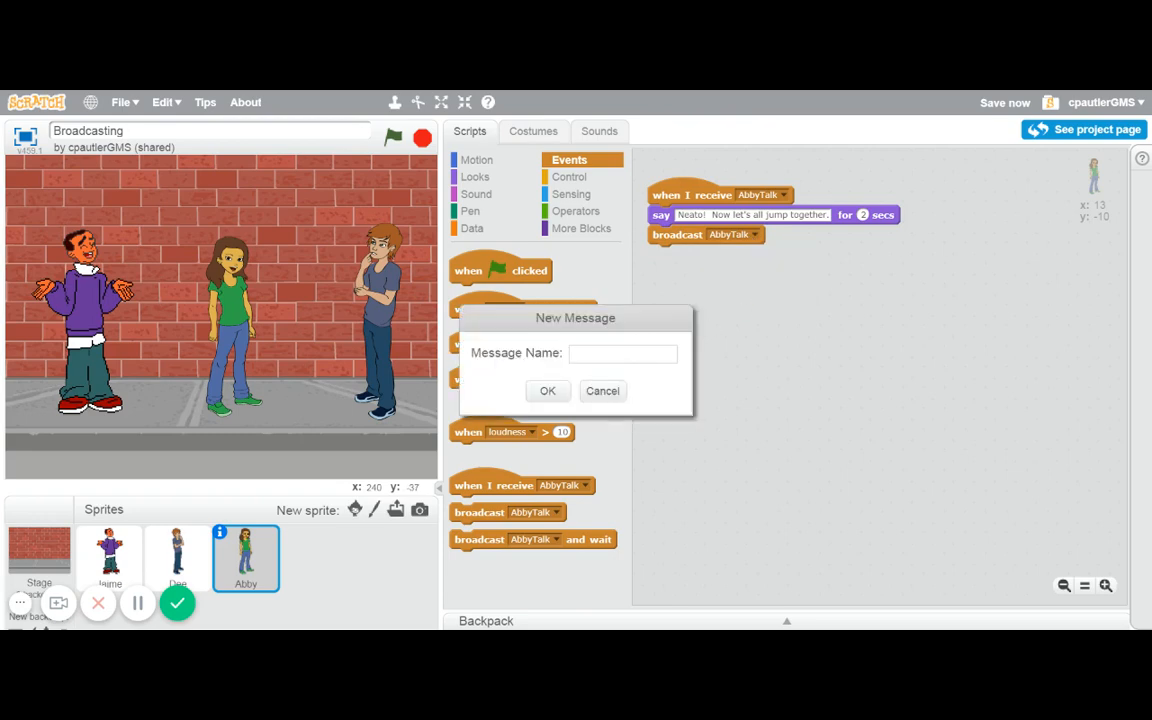
text(Jump)
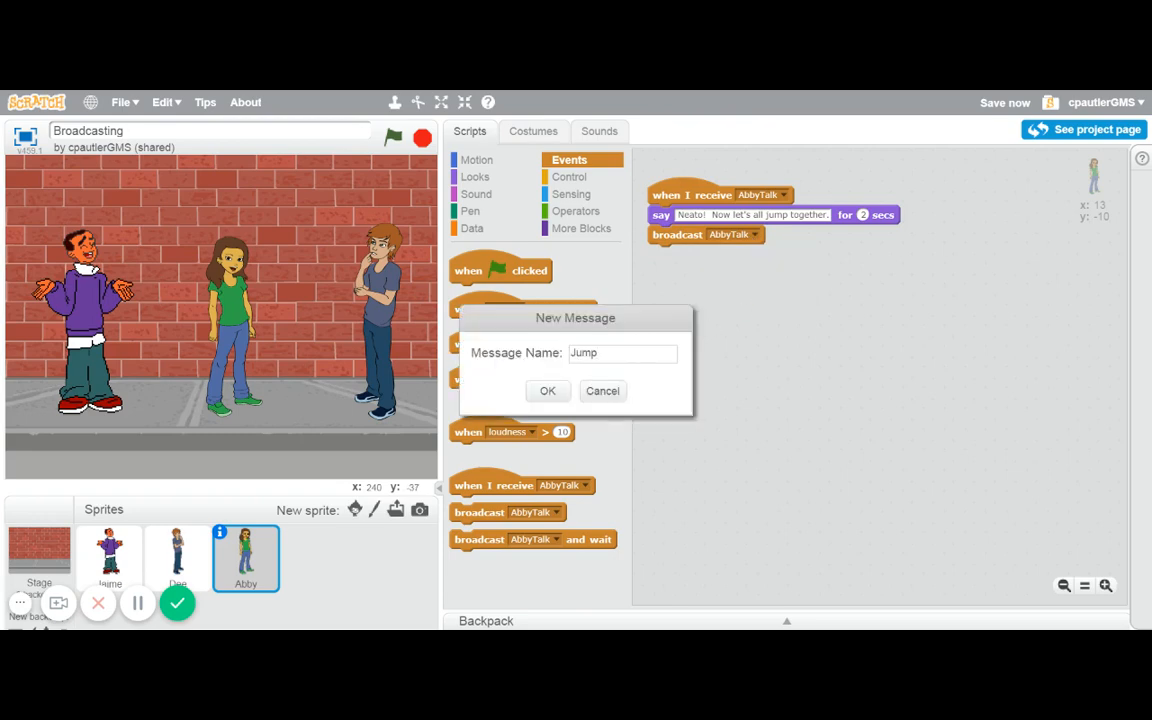
click(547, 390)
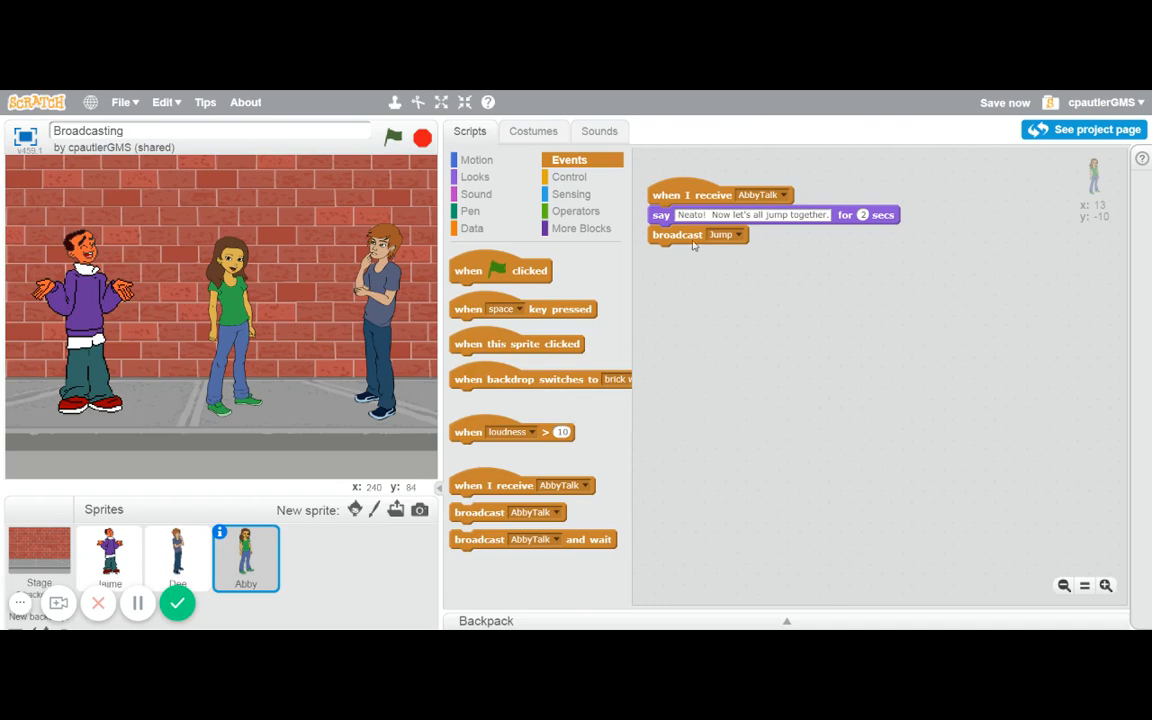
mouse_move(685, 245)
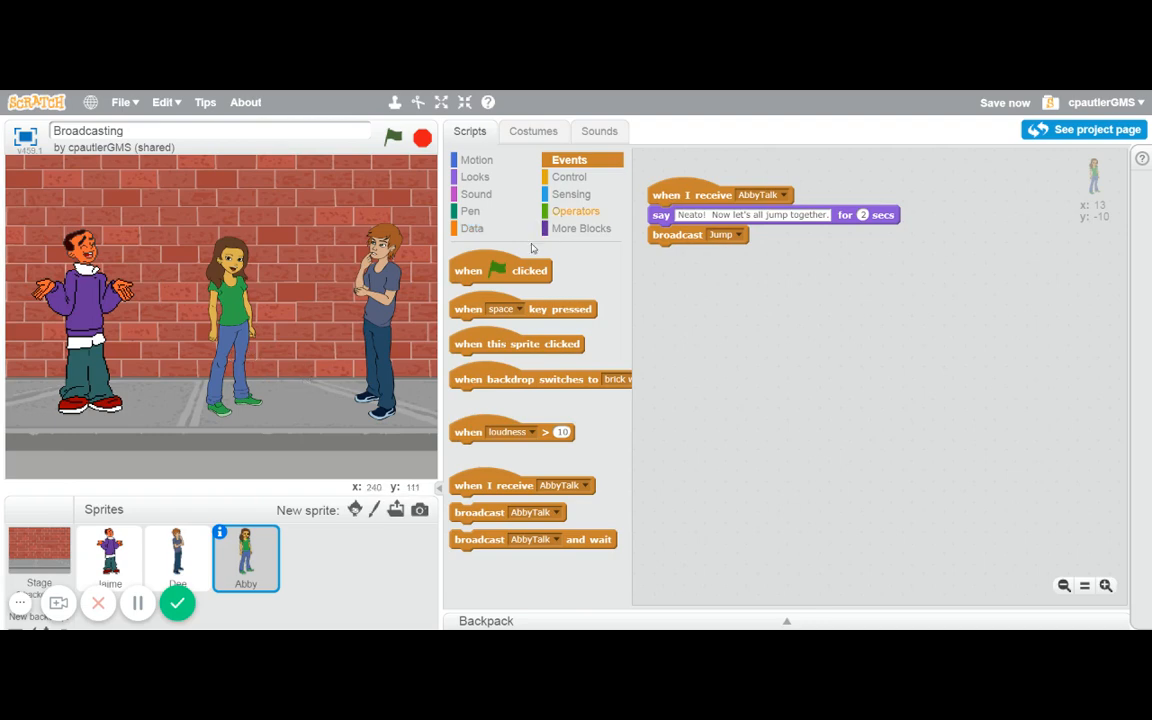
Add a second 'when I receive Jump' hat to Abby's scripts
drag(520, 485, 987, 238)
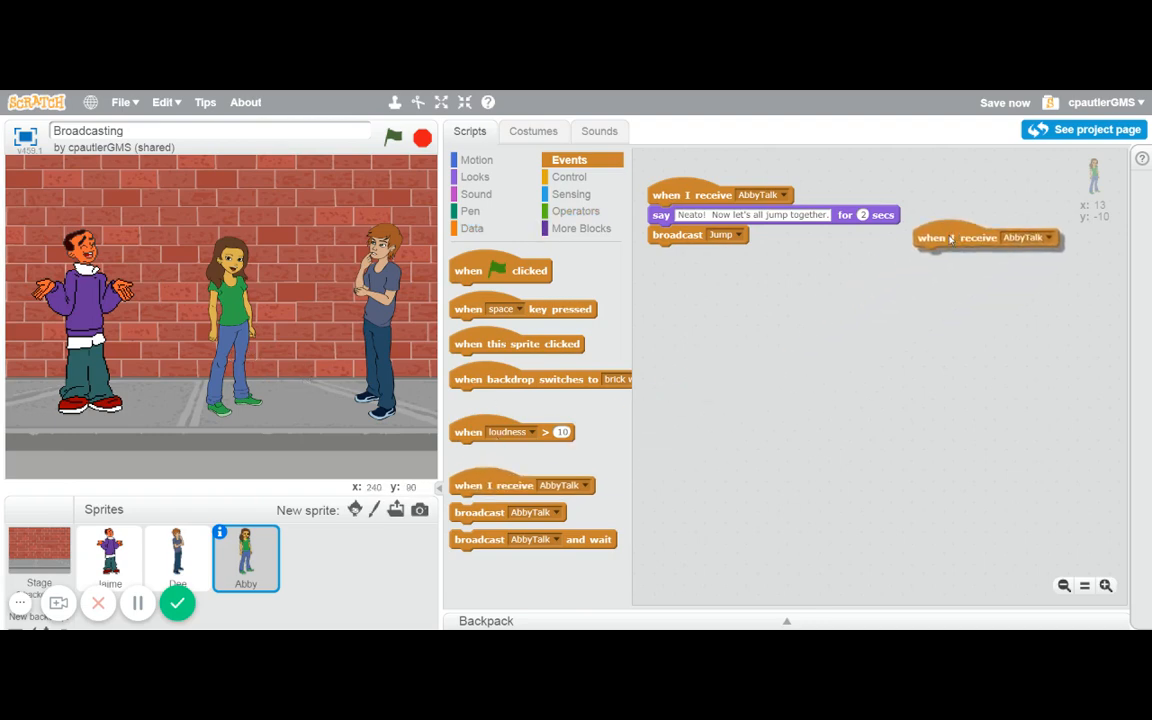
click(1046, 239)
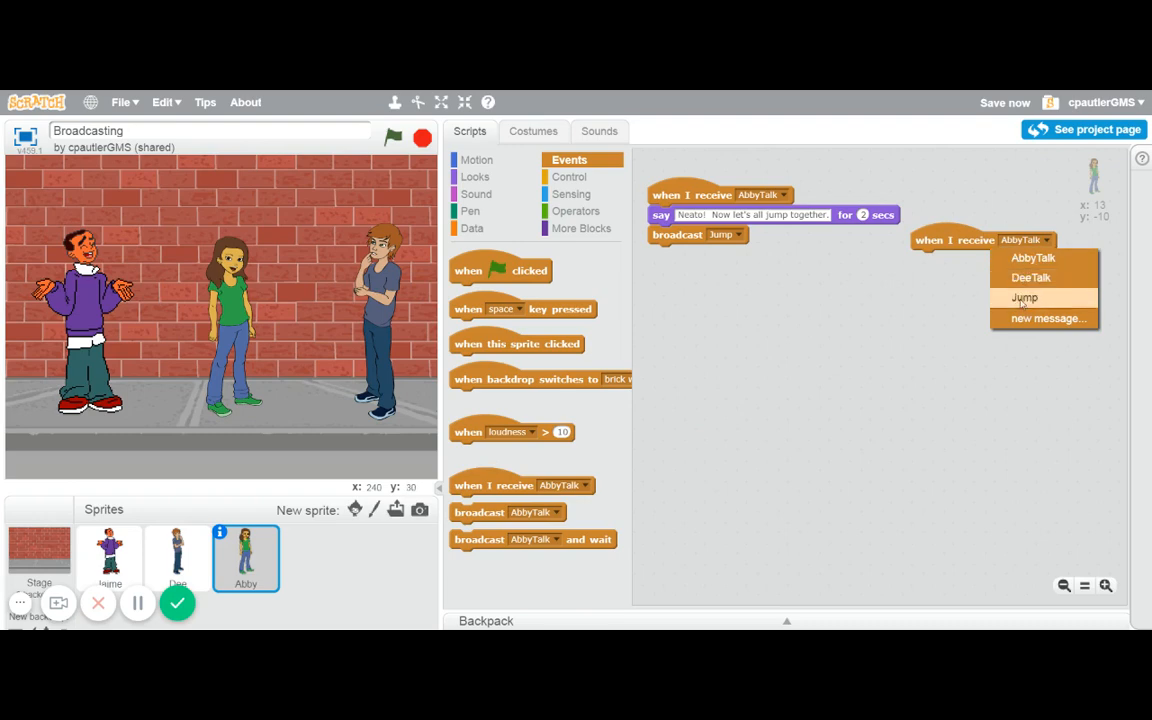
click(1024, 297)
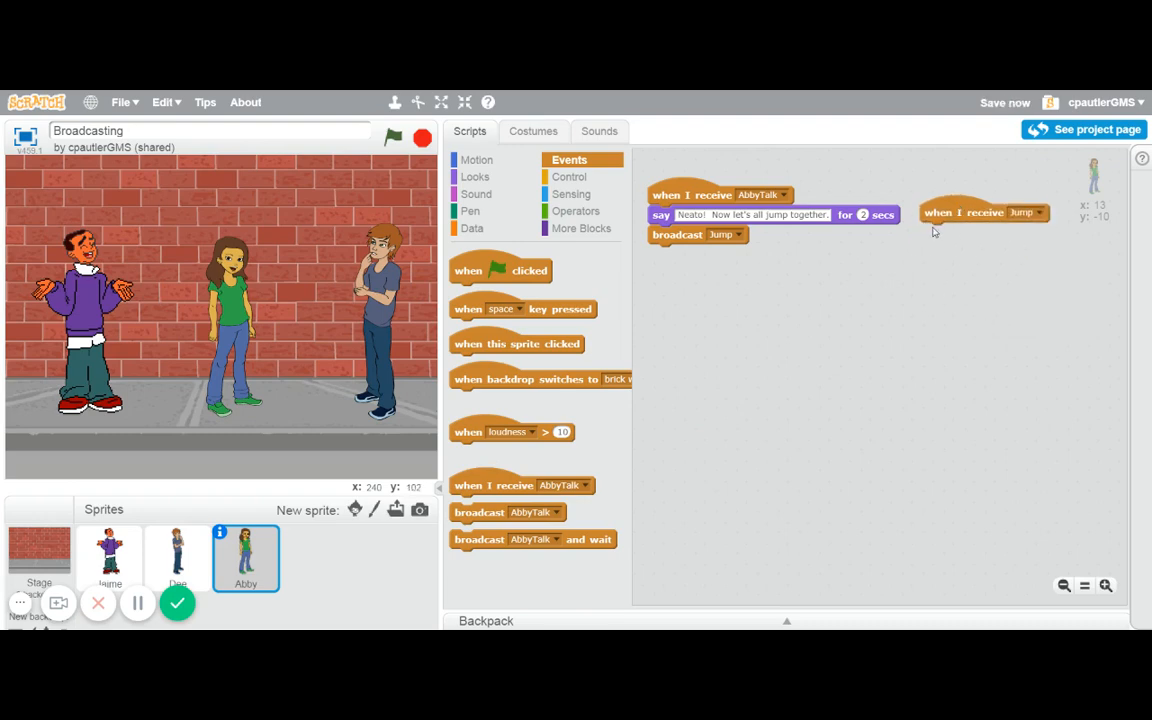
mouse_move(328, 296)
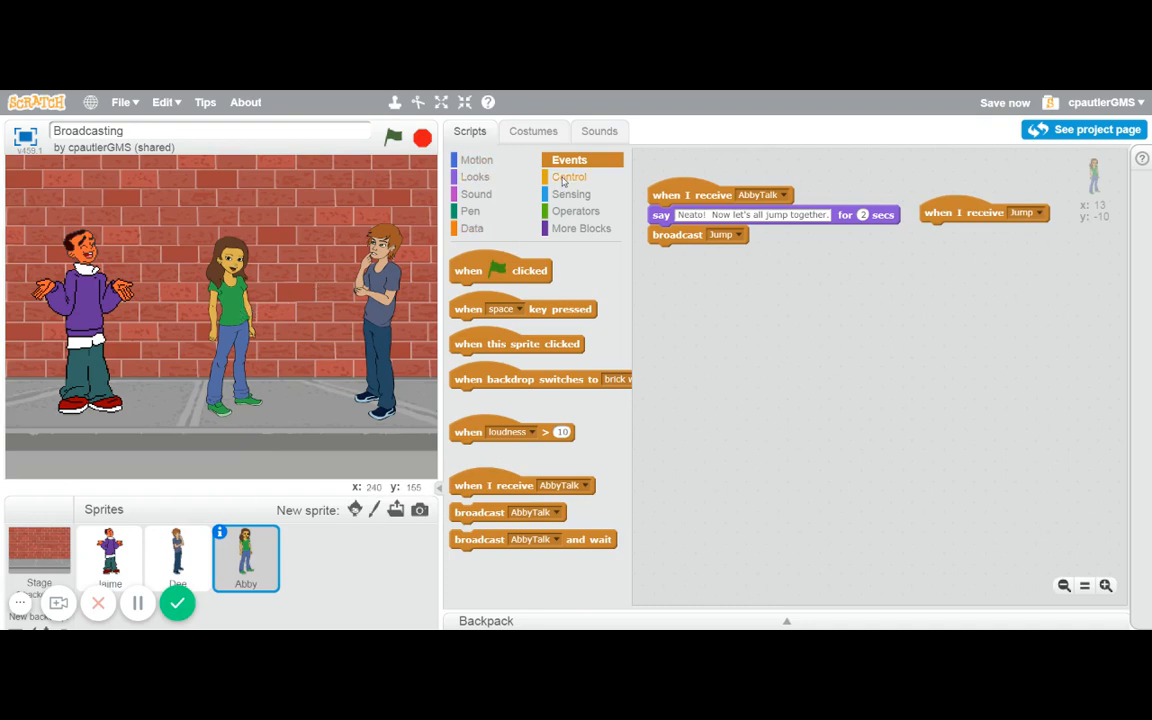
Build two repeat 10 loops under it, changing y by 10 then -10
click(570, 177)
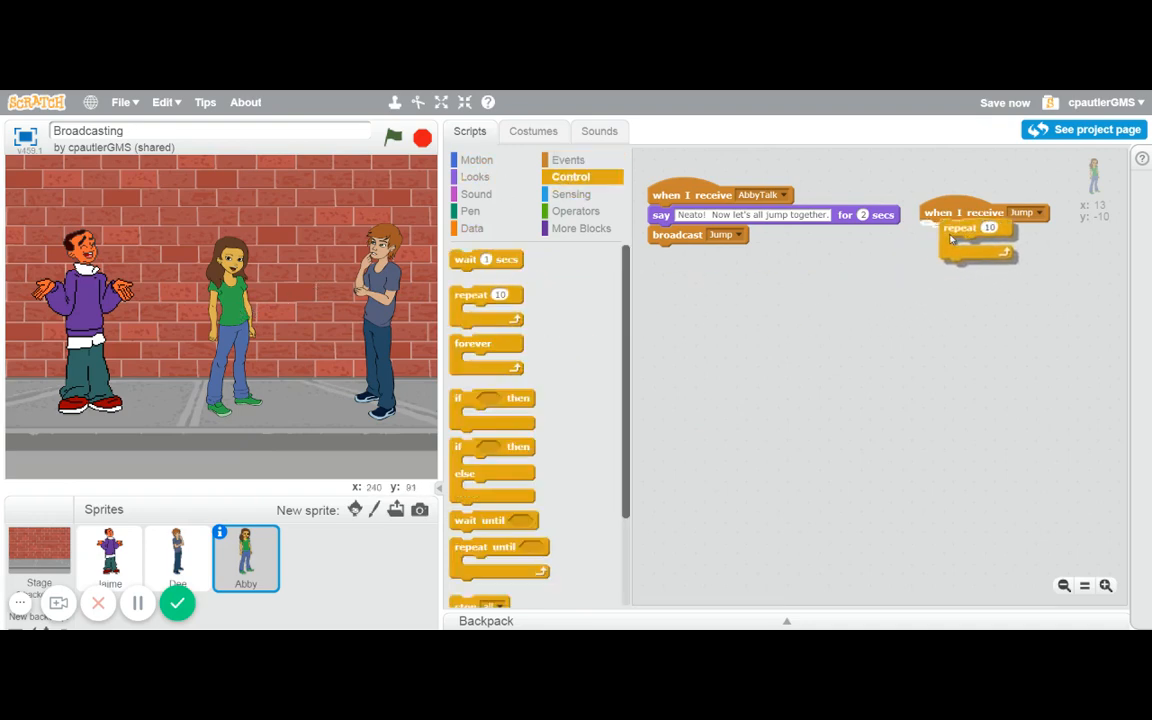
drag(975, 227, 808, 285)
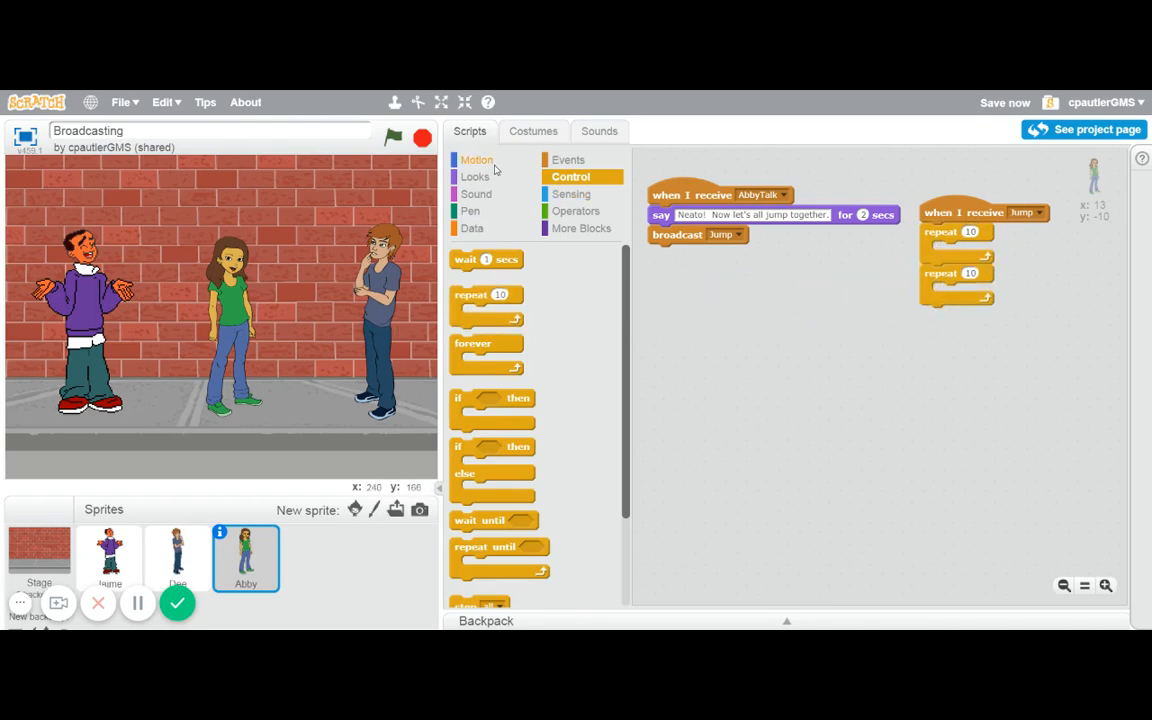
click(476, 176)
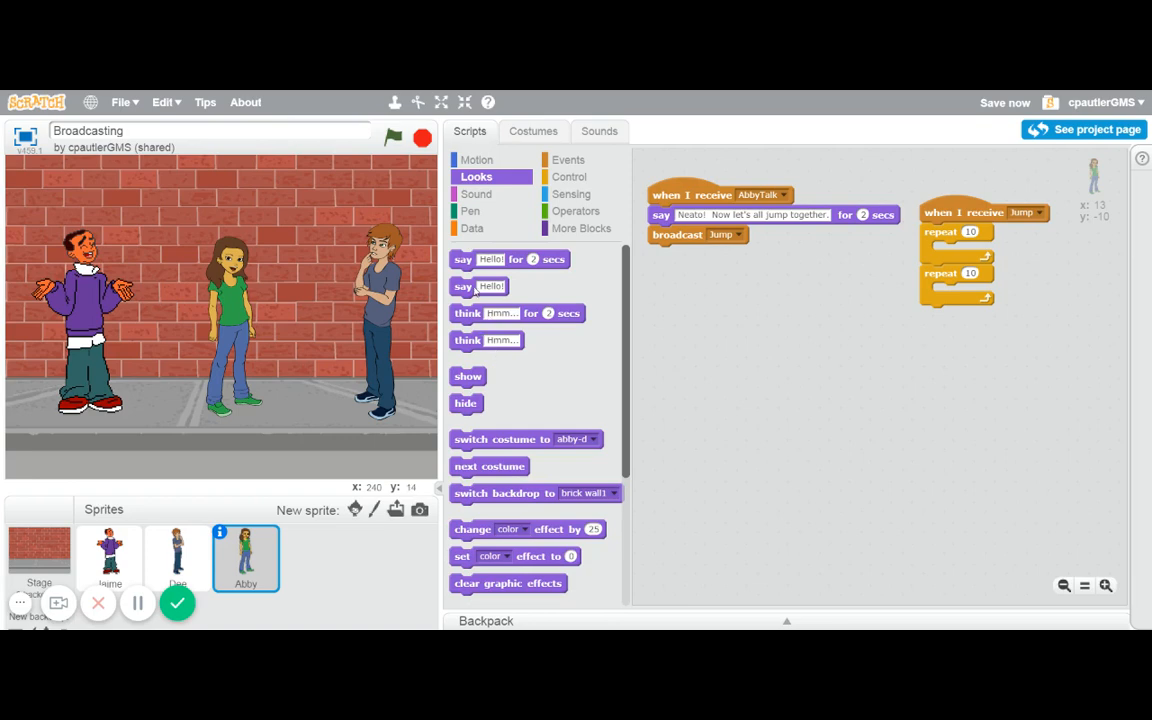
click(477, 159)
text(-10)
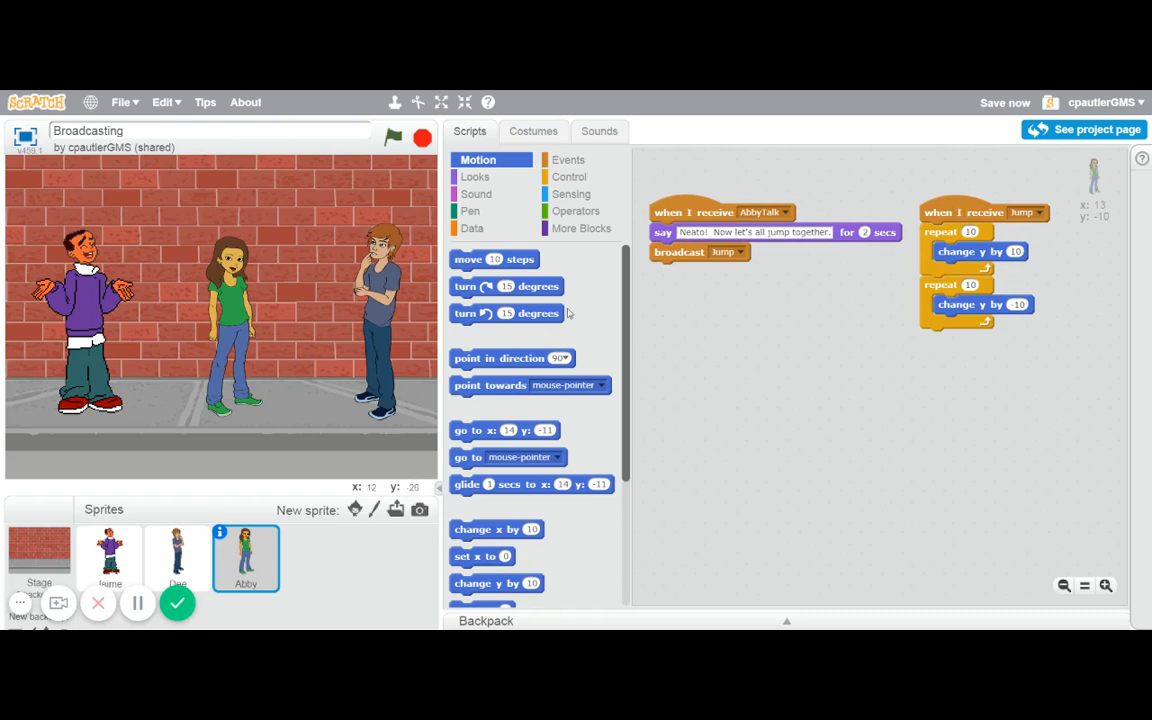
mouse_move(957, 212)
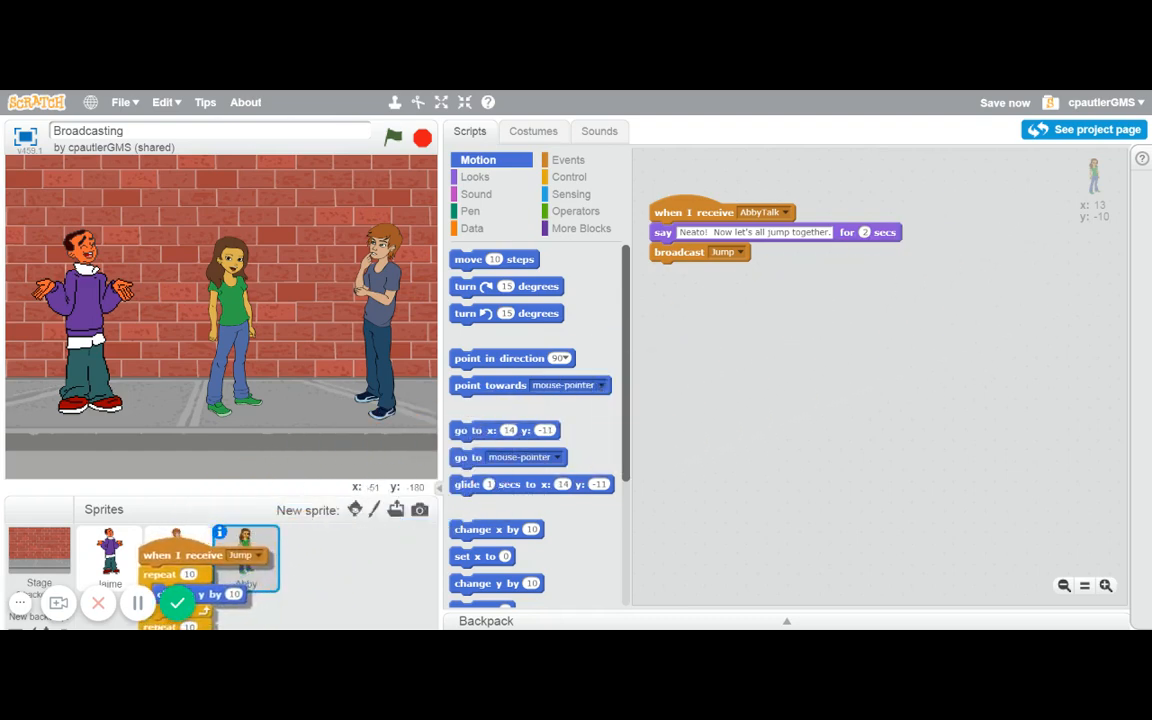
Copy Abby's Jump script onto the Dee sprite
click(245, 558)
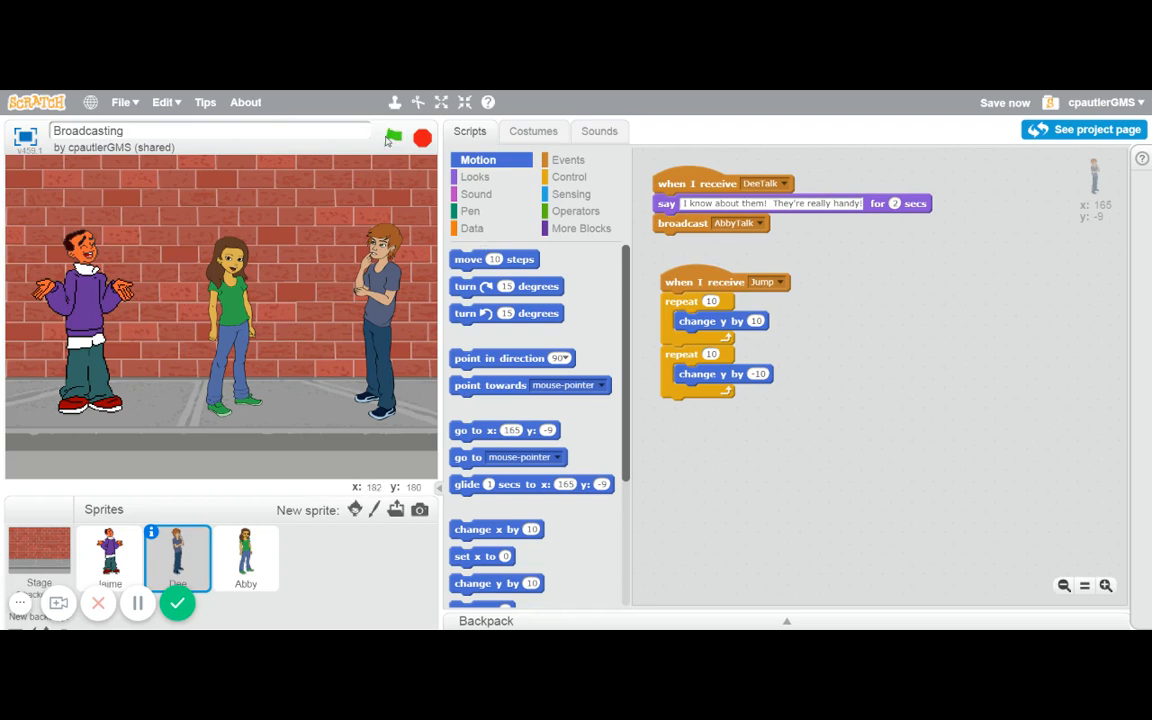
click(392, 137)
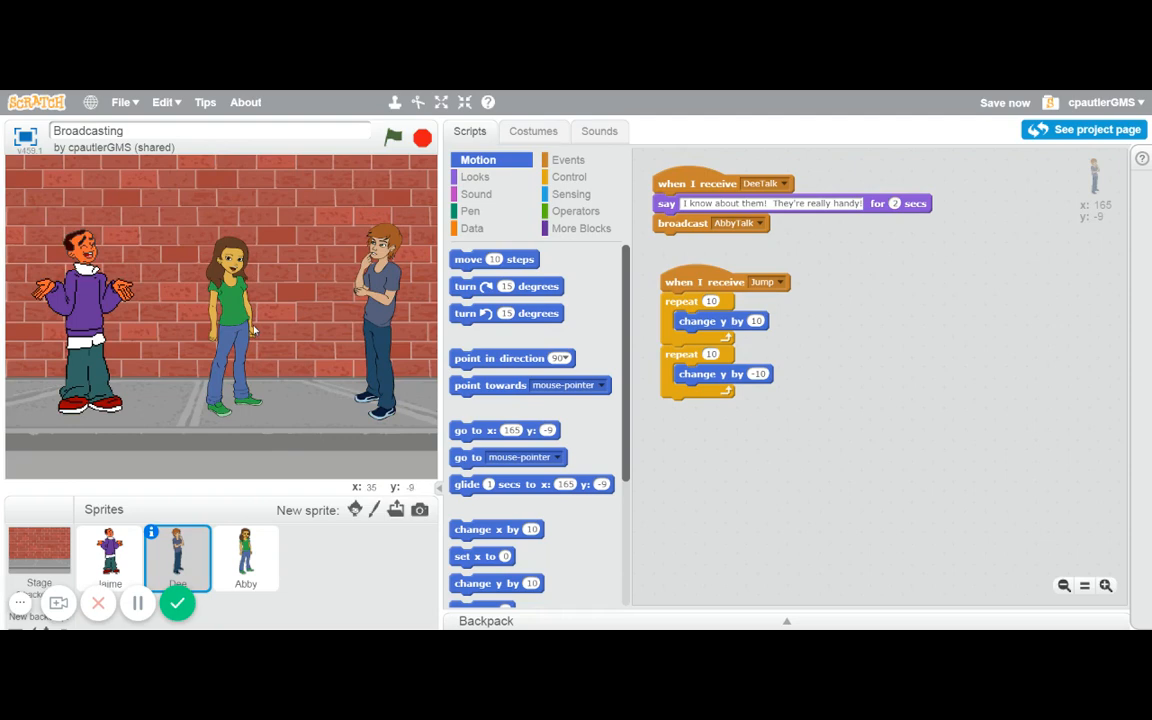
mouse_move(290, 343)
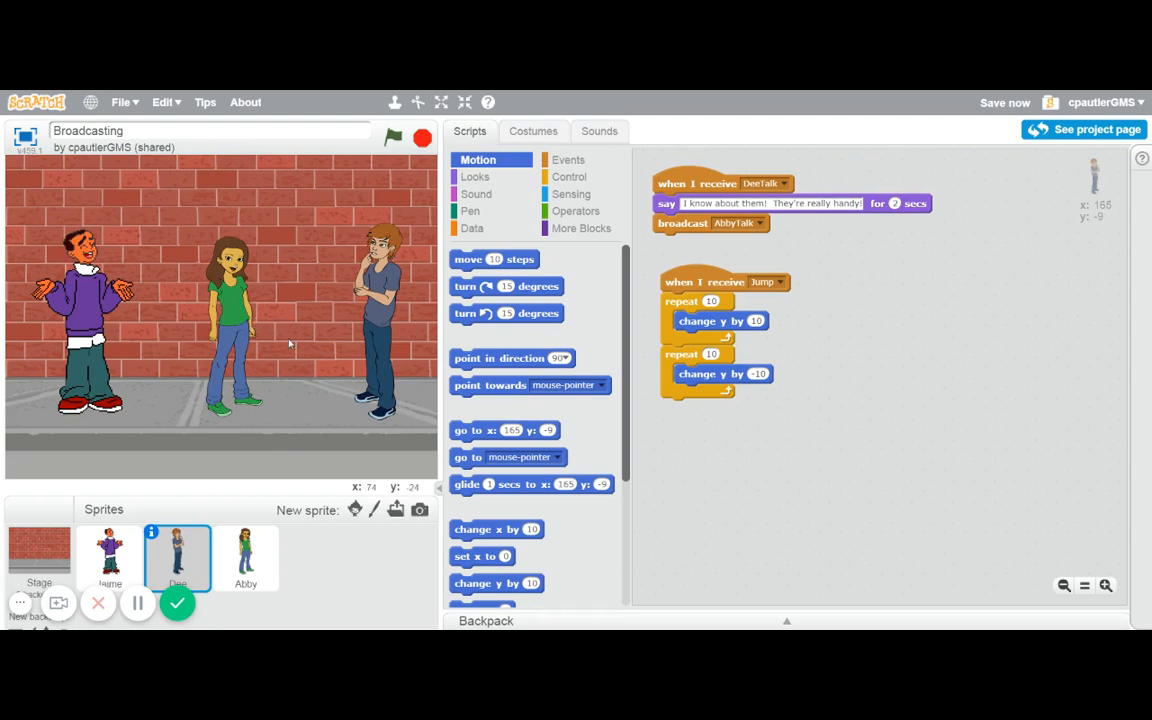
mouse_move(370, 187)
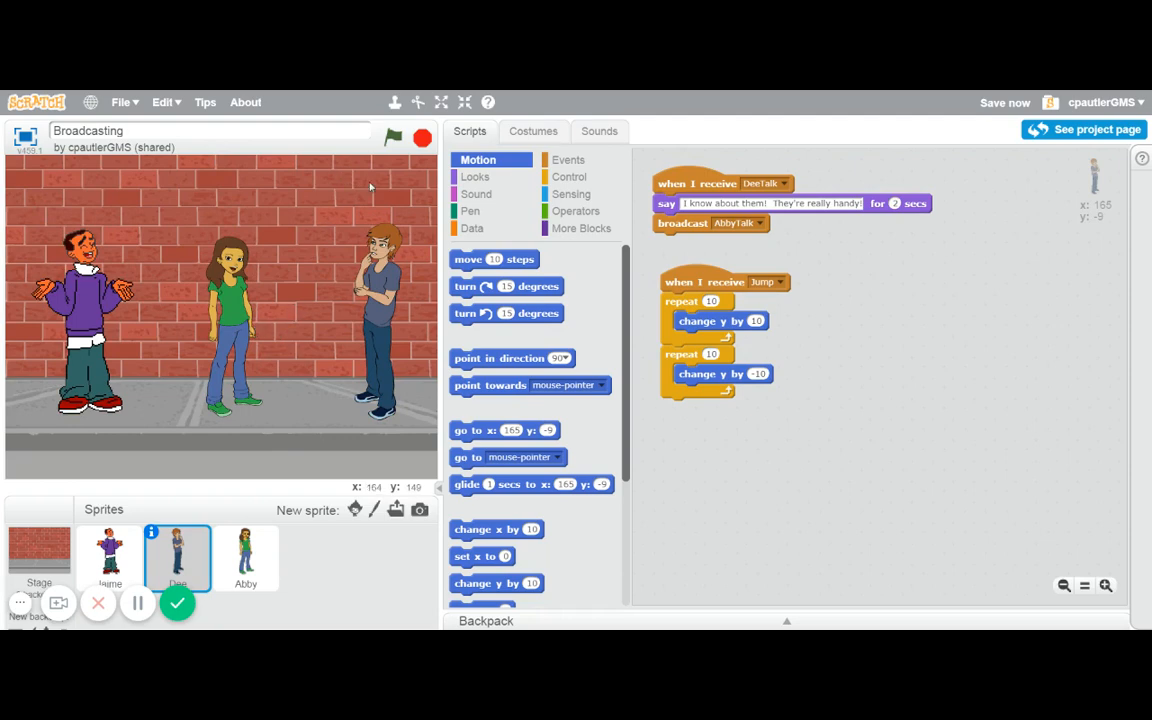